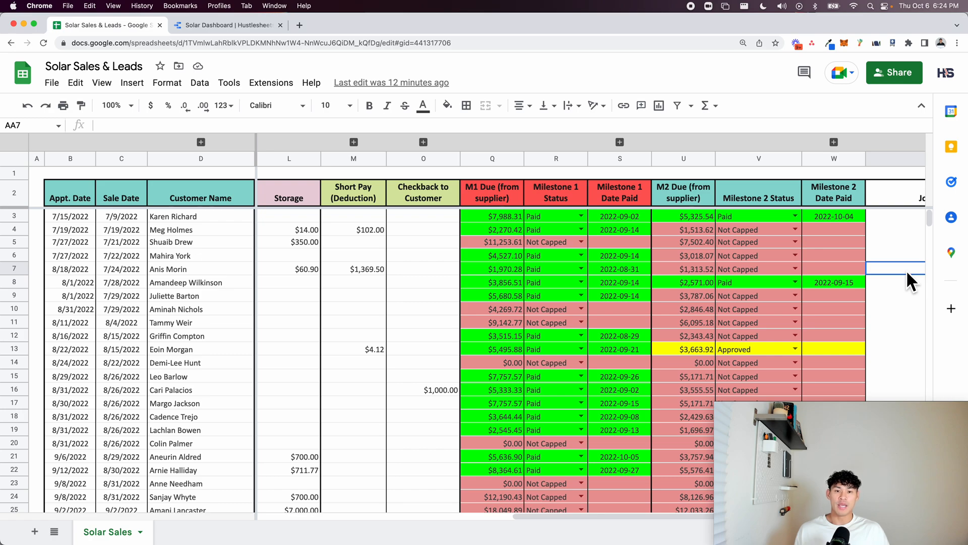
{"action": "mouse_move", "coordinate": [257, 50]}
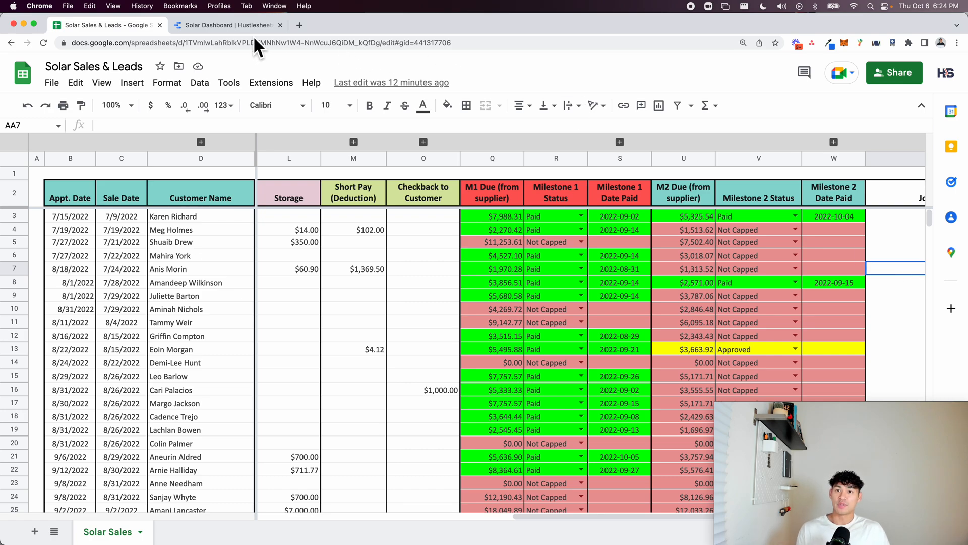
- Review the Short Pay column around row 12 in the Solar Sales sheet
{"action": "left_click", "coordinate": [43, 43]}
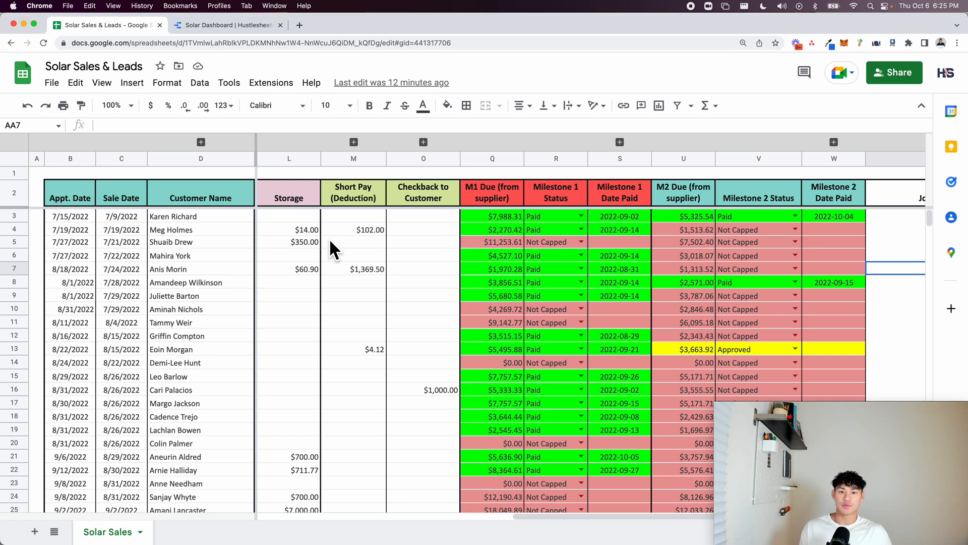
{"action": "mouse_move", "coordinate": [407, 346]}
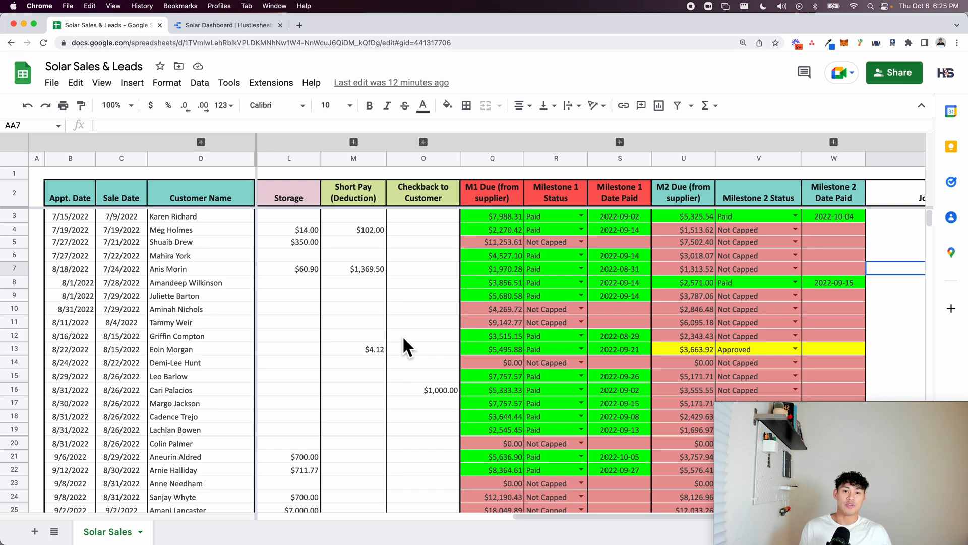
{"action": "mouse_move", "coordinate": [273, 173]}
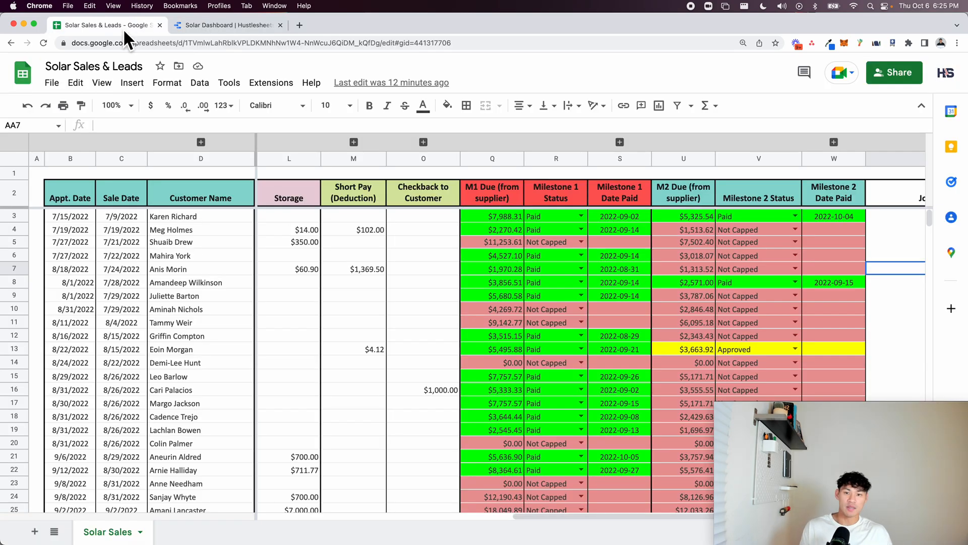
{"action": "left_click", "coordinate": [353, 335]}
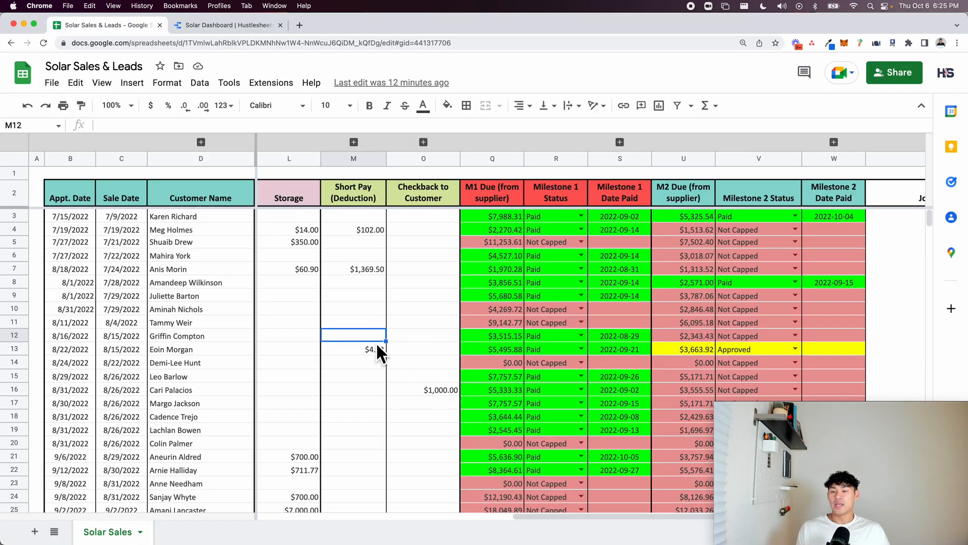
{"action": "scroll", "scroll_direction": "left", "scroll_amount": 3}
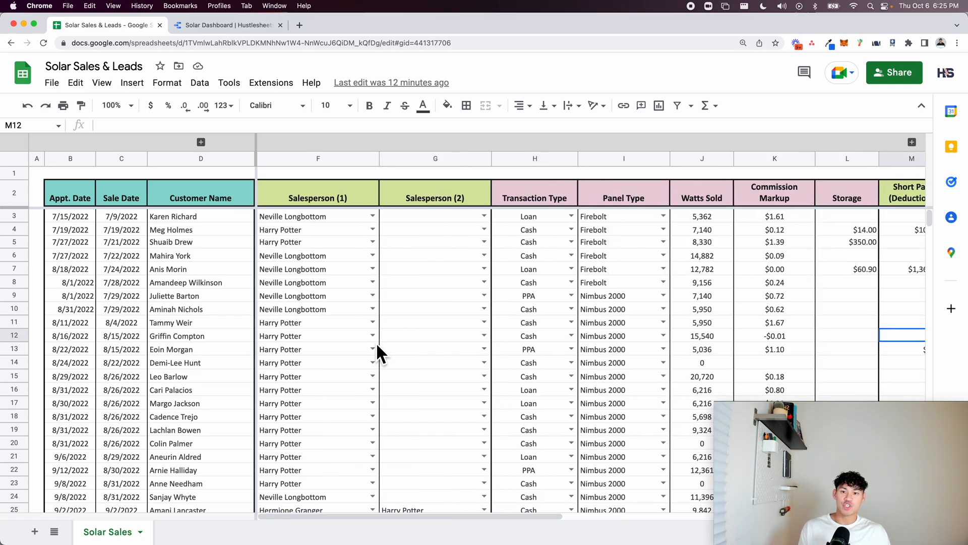
{"action": "mouse_move", "coordinate": [412, 334]}
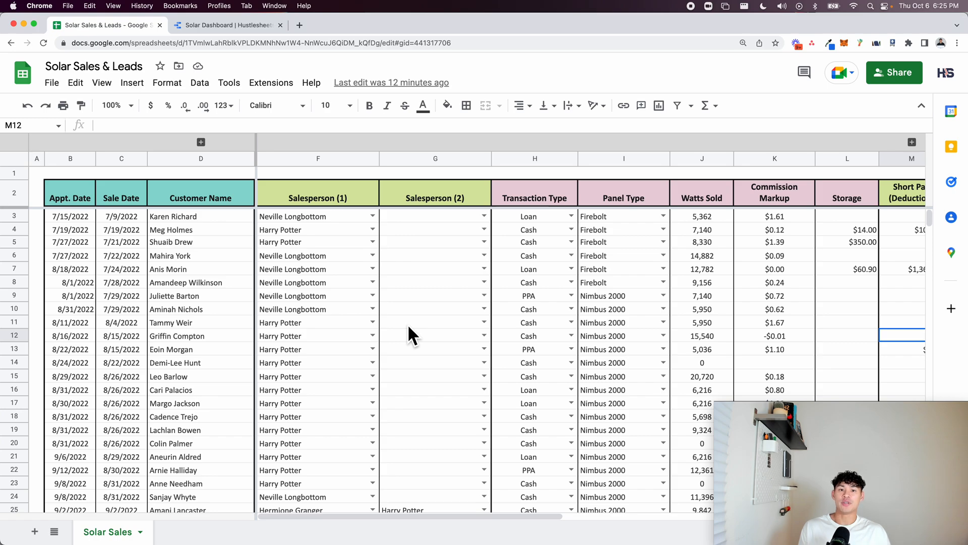
{"action": "scroll", "scroll_direction": "right", "scroll_amount": 3}
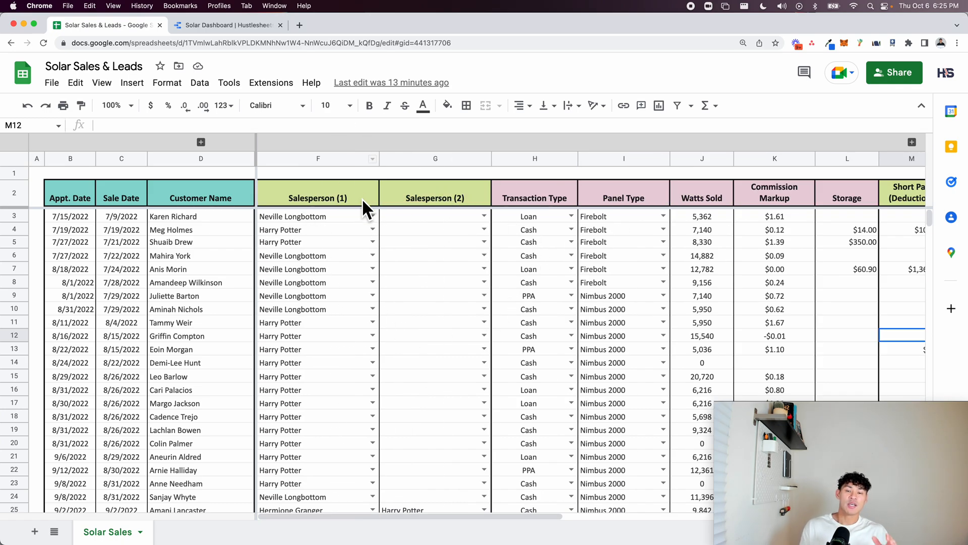
{"action": "mouse_move", "coordinate": [219, 50]}
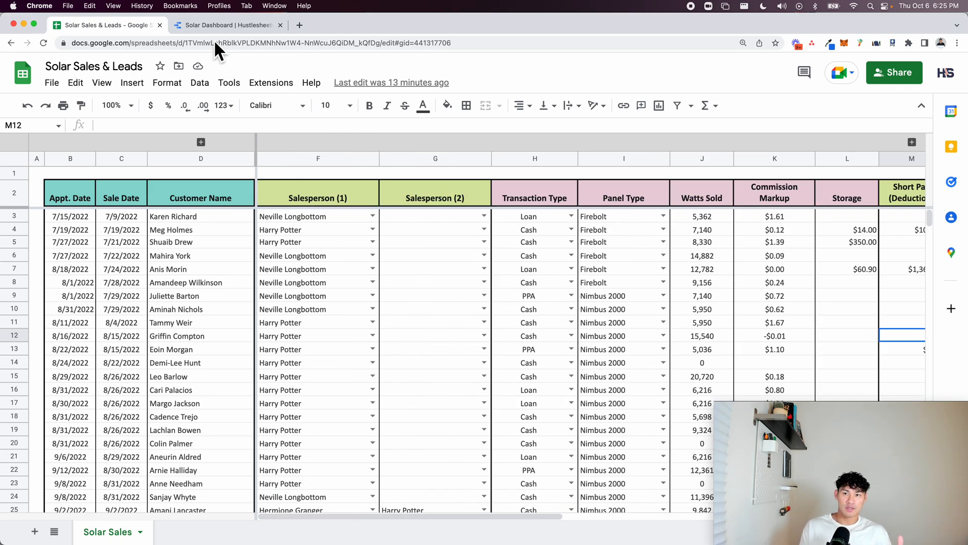
- Switch between the dashboard's Detailed View and Commissions pages and the Solar Sales sheet
{"action": "left_click", "coordinate": [229, 25]}
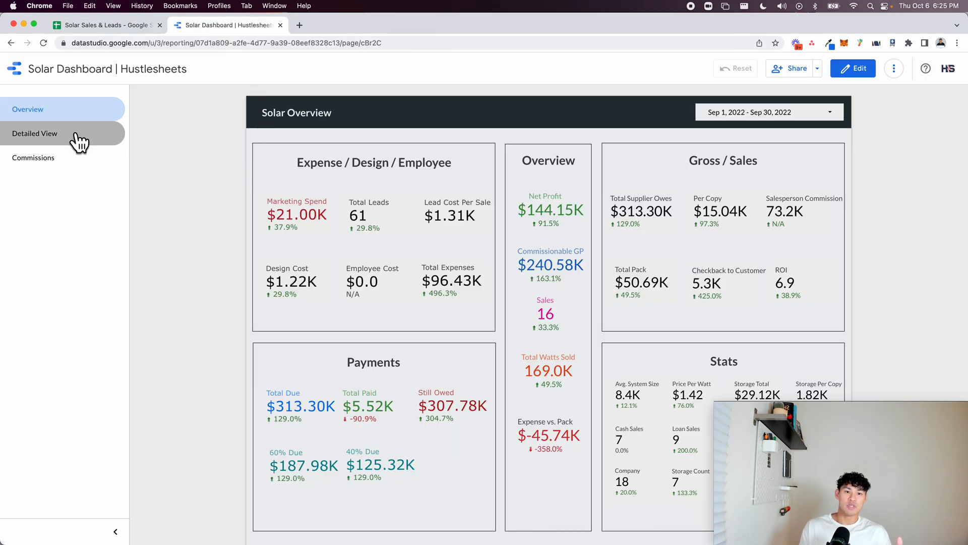
{"action": "left_click", "coordinate": [34, 133]}
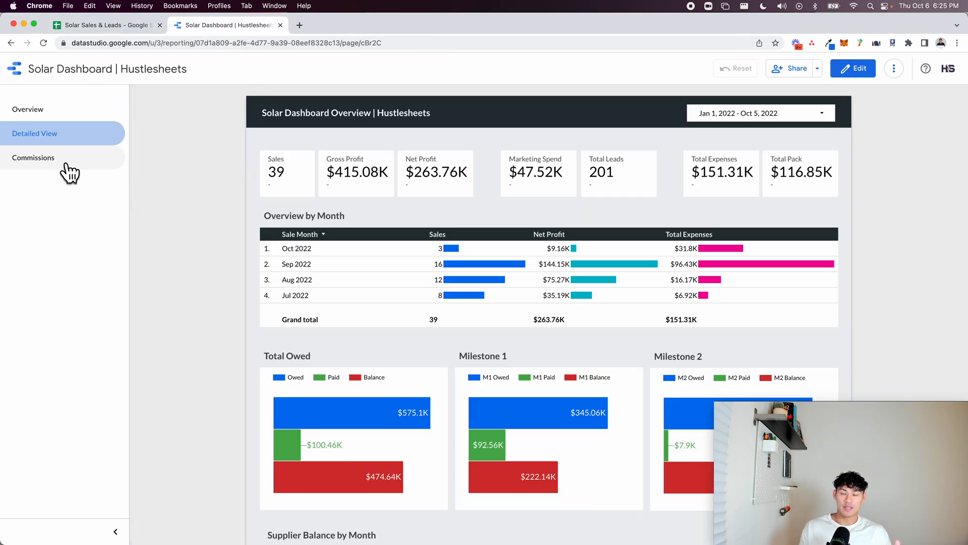
{"action": "left_click", "coordinate": [34, 157]}
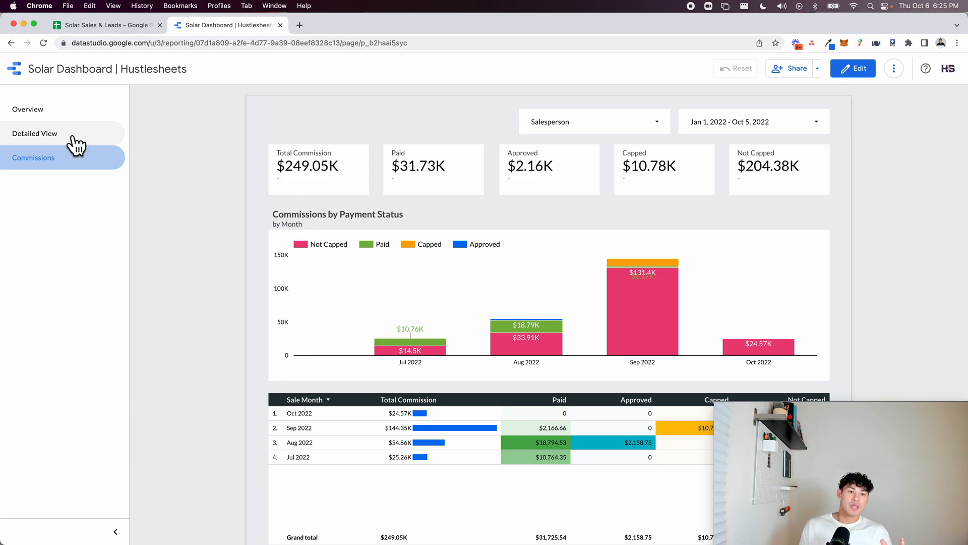
{"action": "mouse_move", "coordinate": [205, 288]}
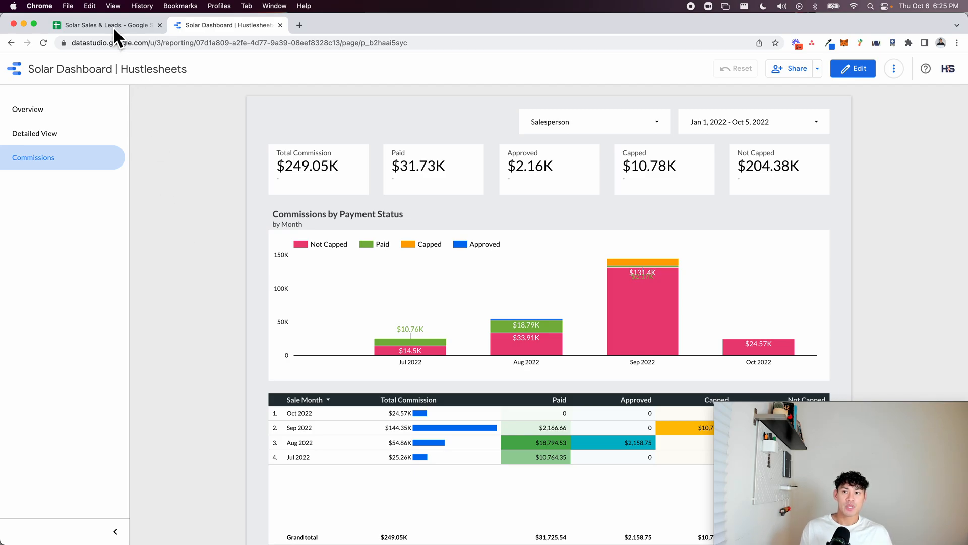
{"action": "left_click", "coordinate": [105, 25]}
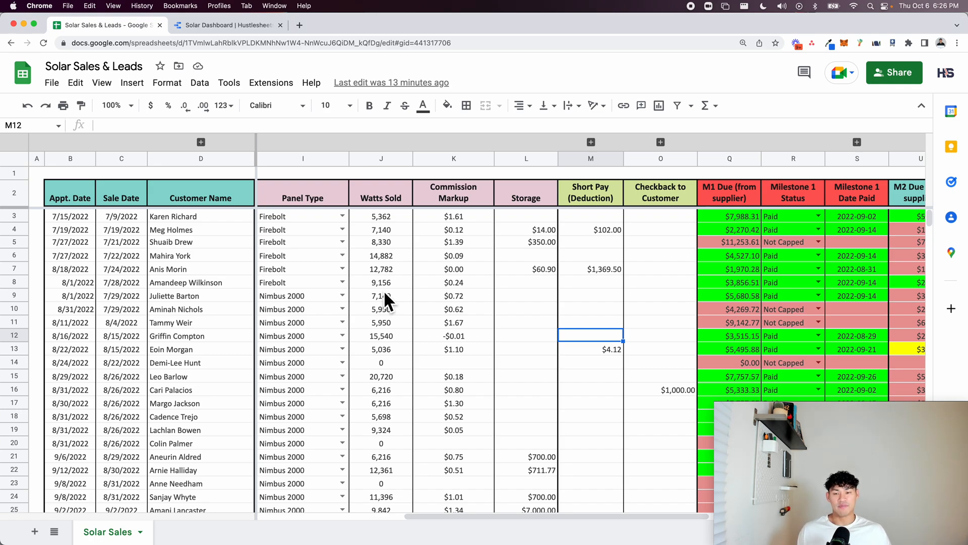
{"action": "left_click", "coordinate": [227, 25]}
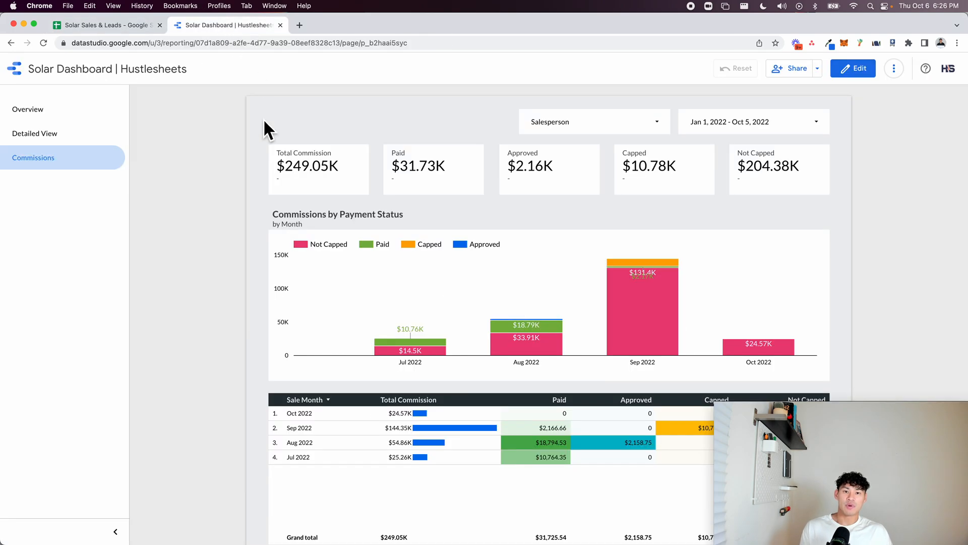
- Filter the commissions to one salesperson, review the milestone table, then go to Detailed View
{"action": "left_click", "coordinate": [593, 122]}
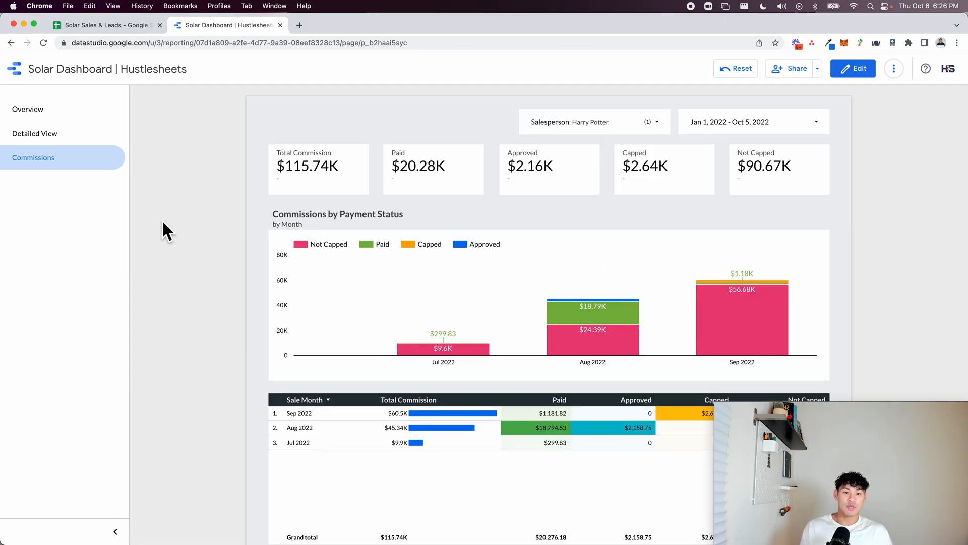
{"action": "scroll", "scroll_direction": "down", "scroll_amount": 3}
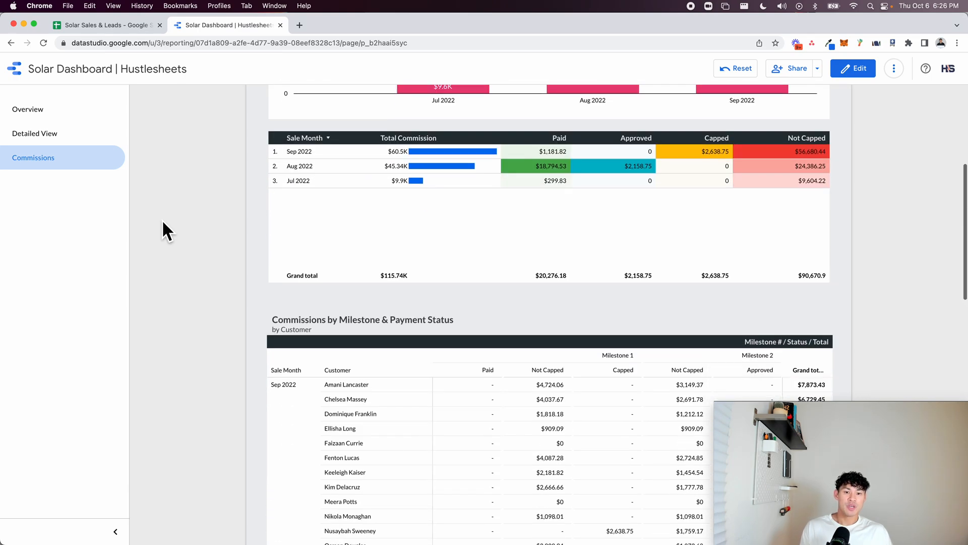
{"action": "scroll", "scroll_direction": "down", "scroll_amount": 3}
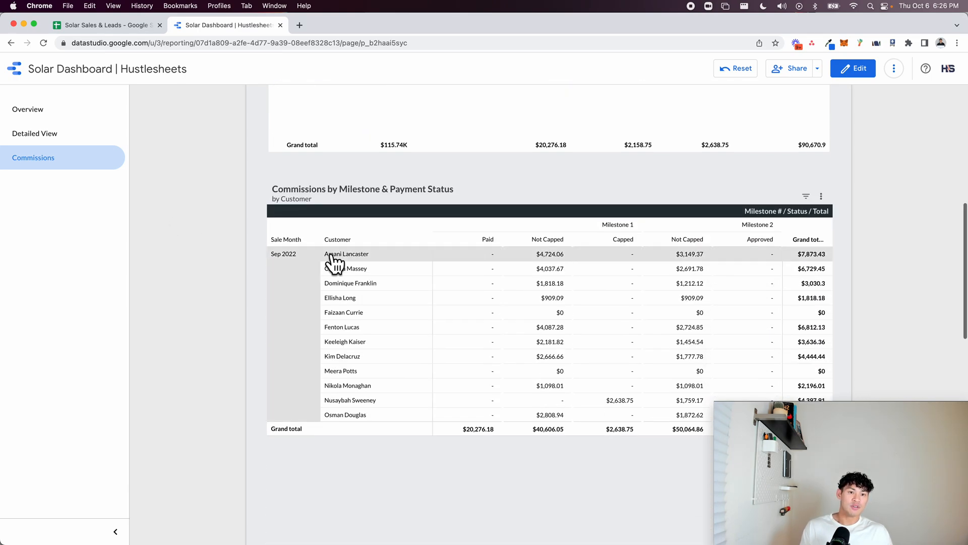
{"action": "scroll", "scroll_direction": "up", "scroll_amount": 3}
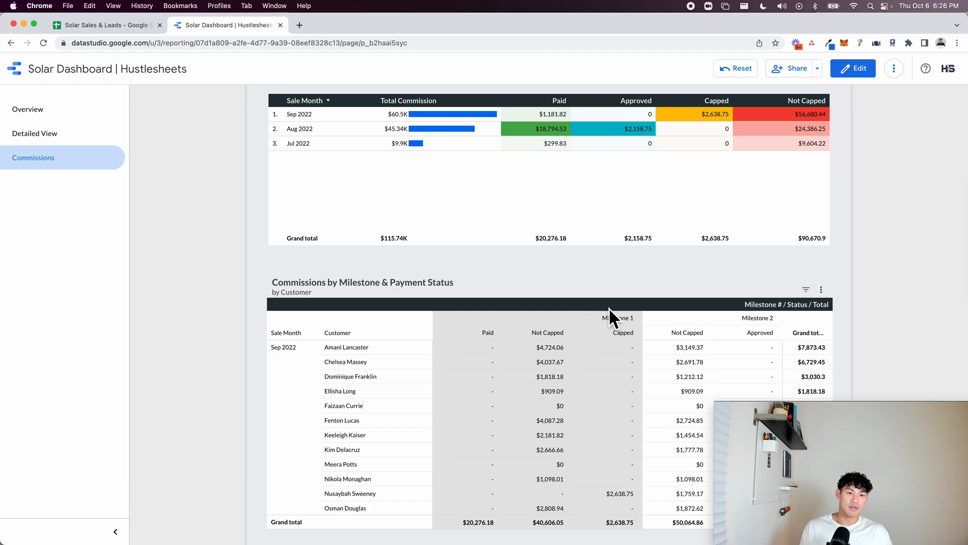
{"action": "mouse_move", "coordinate": [615, 324]}
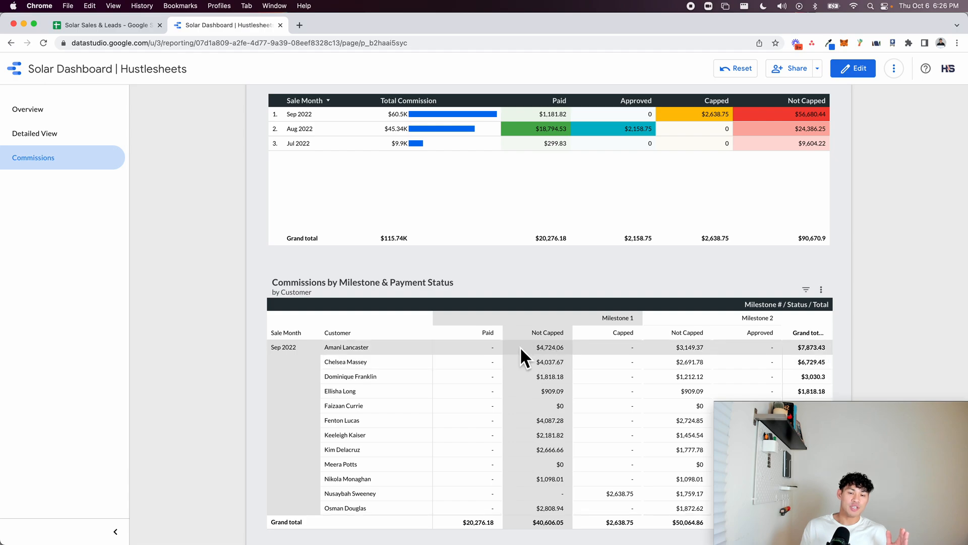
{"action": "mouse_move", "coordinate": [536, 359]}
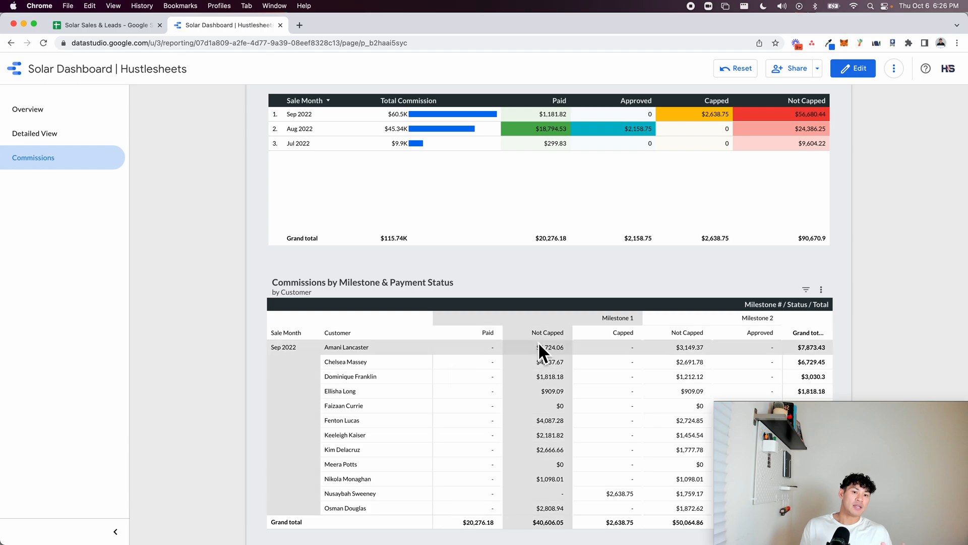
{"action": "mouse_move", "coordinate": [599, 355]}
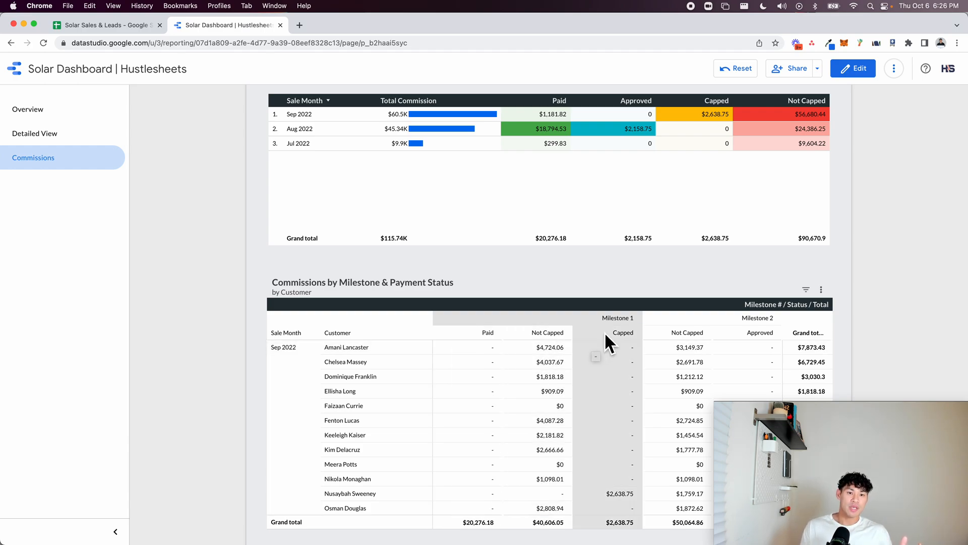
{"action": "scroll", "scroll_direction": "up", "scroll_amount": 3}
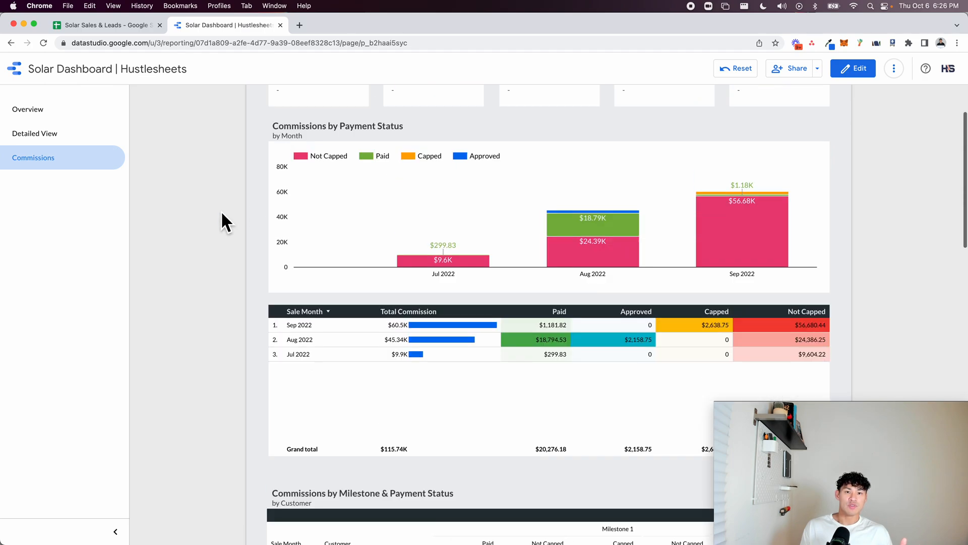
{"action": "scroll", "scroll_direction": "up", "scroll_amount": 3}
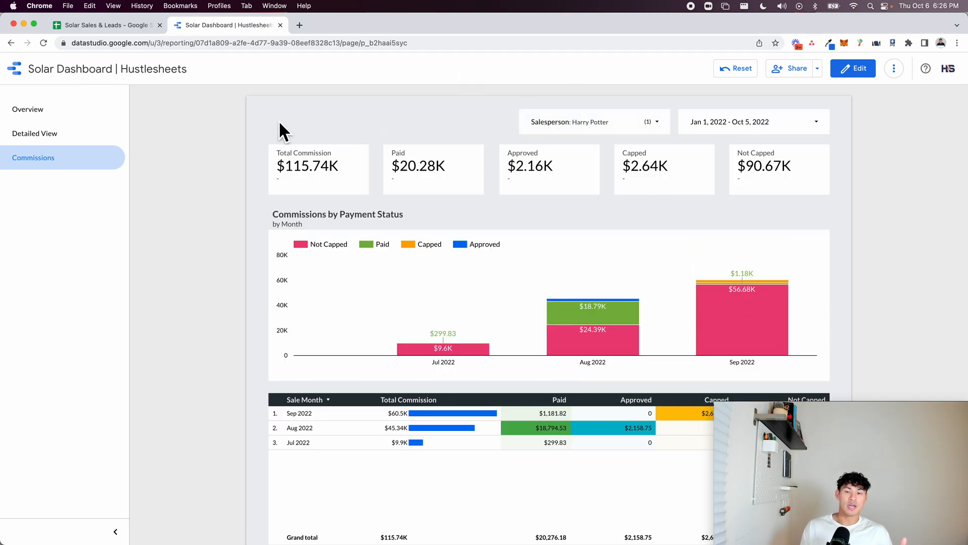
{"action": "mouse_move", "coordinate": [692, 120]}
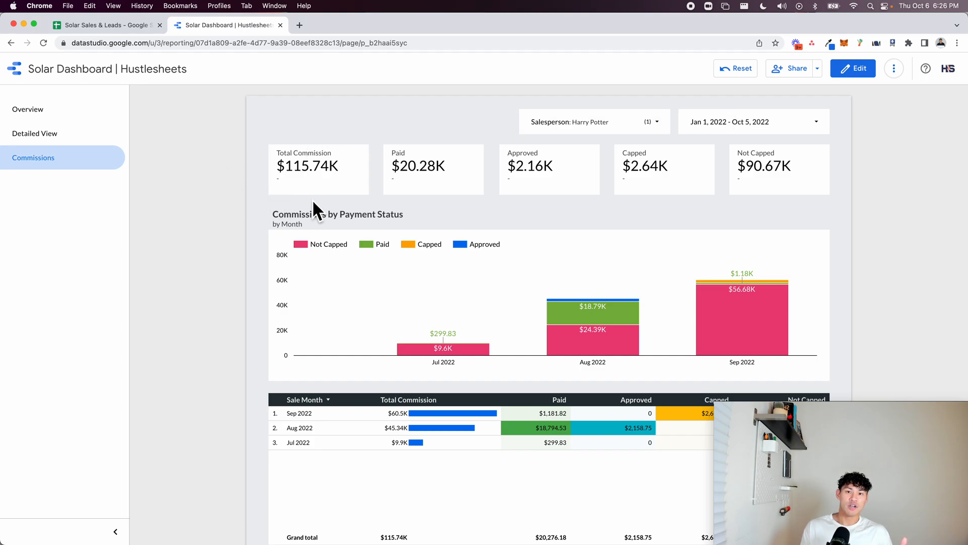
{"action": "mouse_move", "coordinate": [394, 173]}
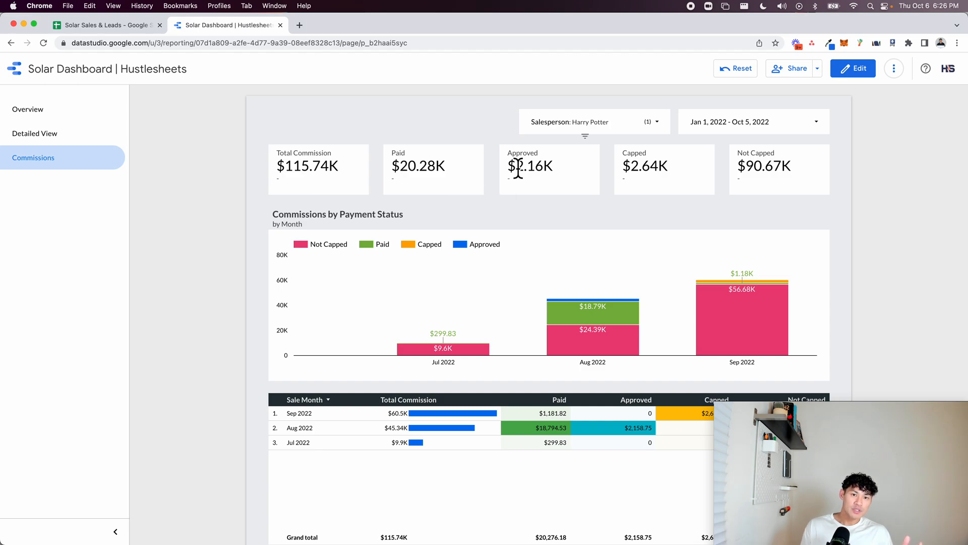
{"action": "mouse_move", "coordinate": [416, 179]}
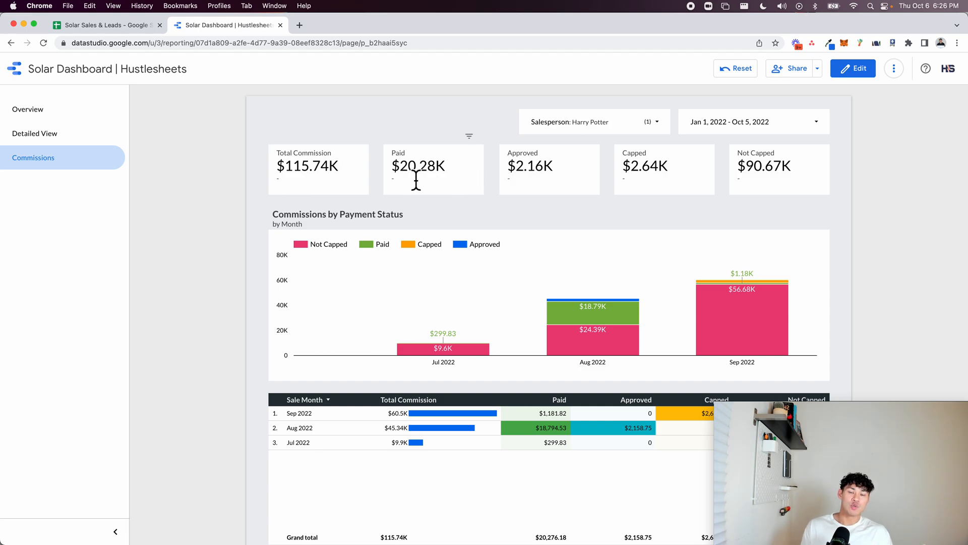
{"action": "mouse_move", "coordinate": [633, 178]}
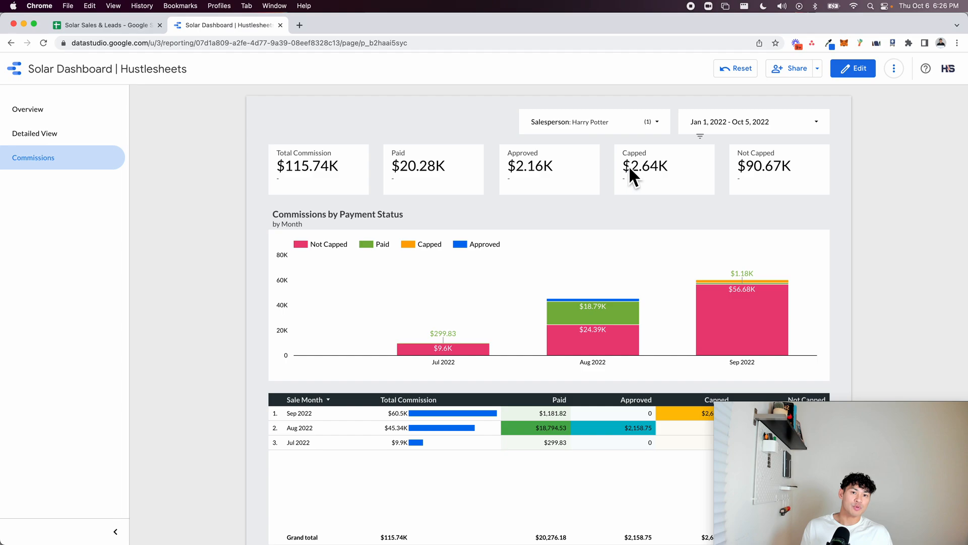
{"action": "mouse_move", "coordinate": [760, 181]}
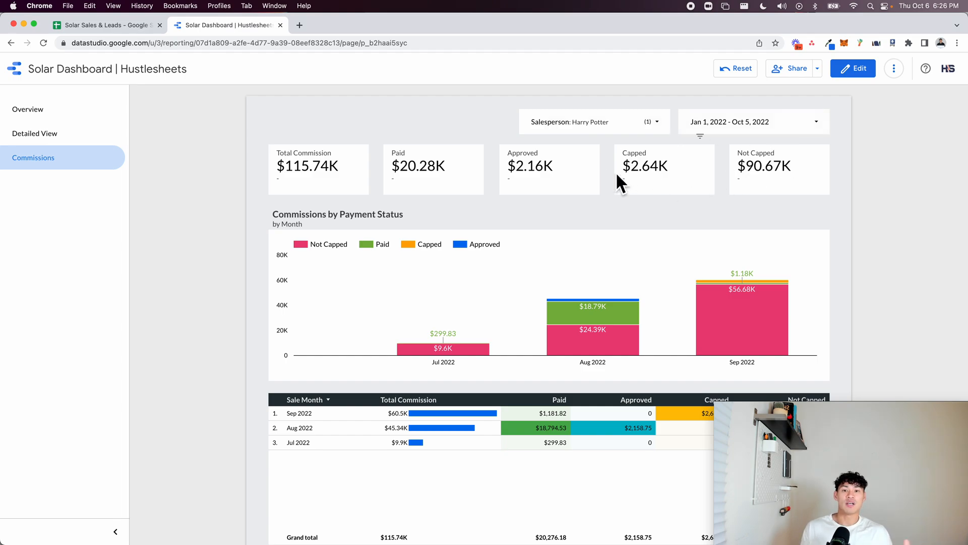
{"action": "mouse_move", "coordinate": [386, 306]}
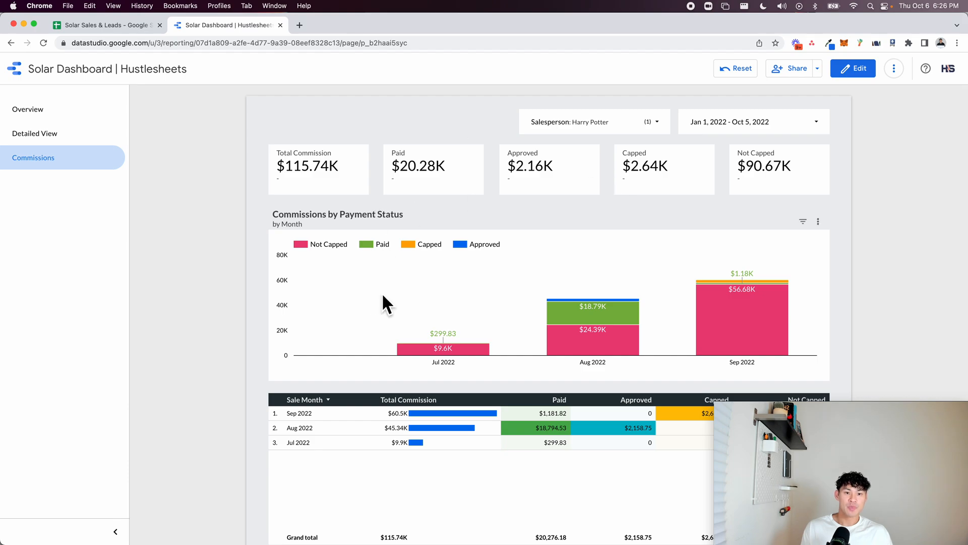
{"action": "scroll", "scroll_direction": "down", "scroll_amount": 3}
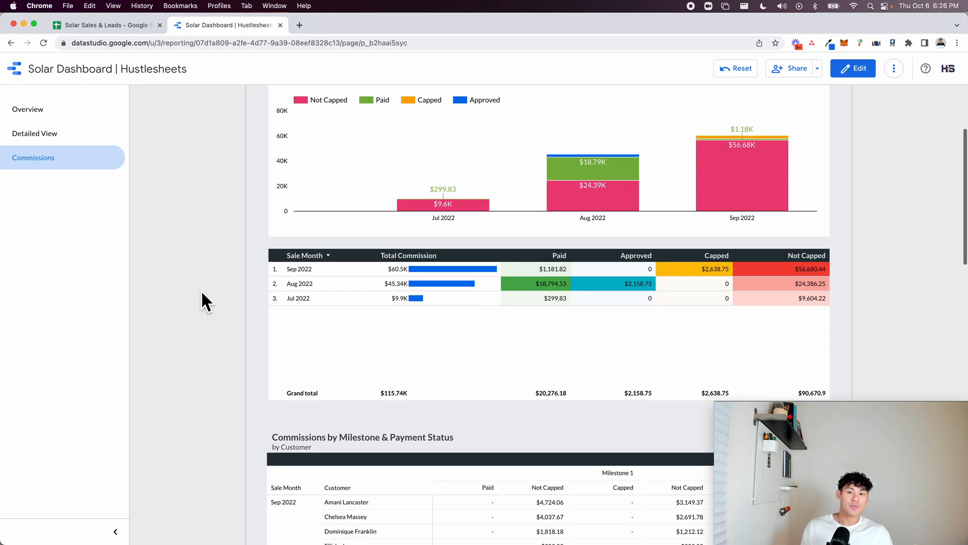
{"action": "mouse_move", "coordinate": [352, 285]}
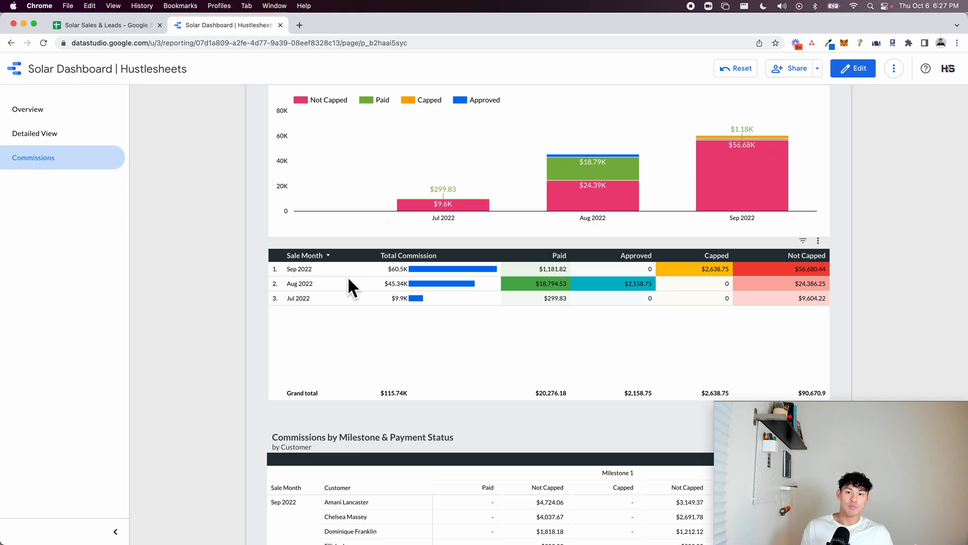
{"action": "mouse_move", "coordinate": [248, 248]}
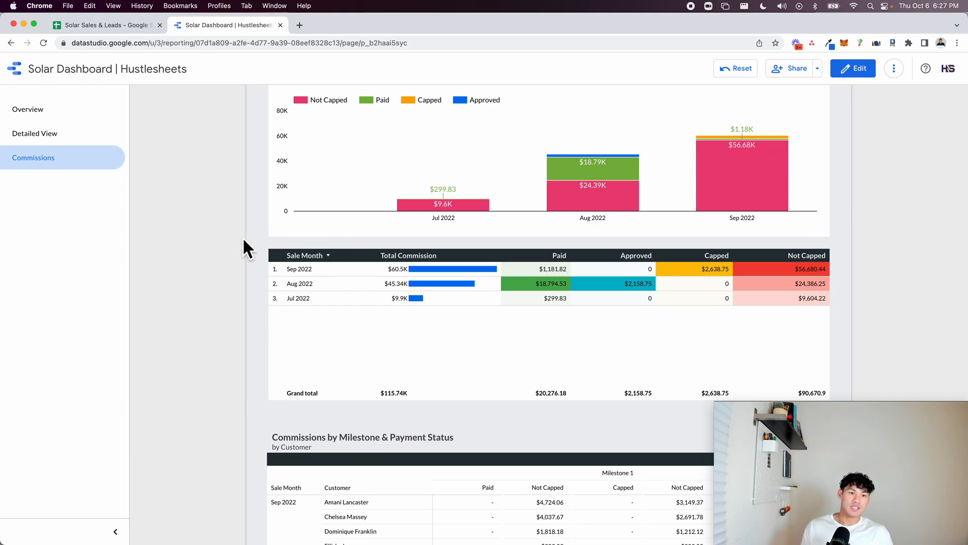
{"action": "scroll", "scroll_direction": "down", "scroll_amount": 3}
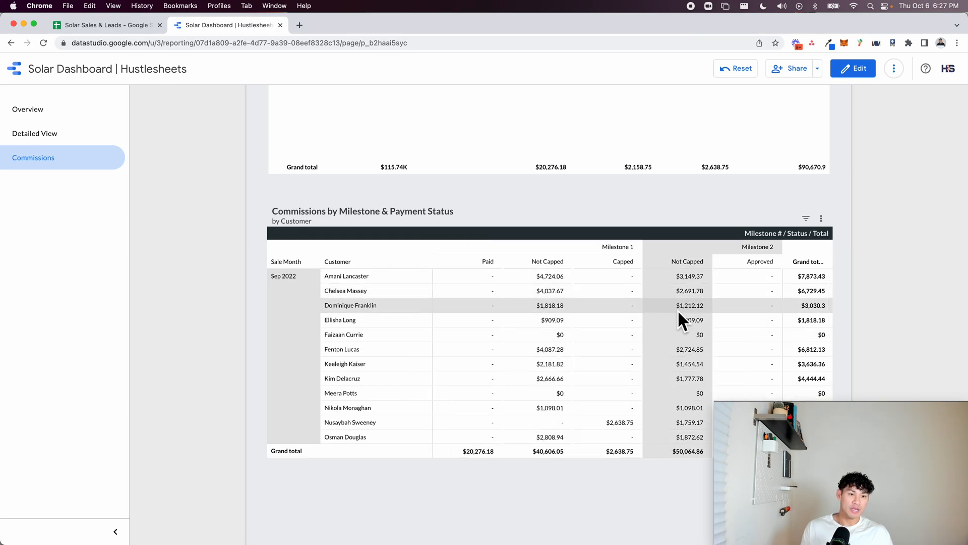
{"action": "mouse_move", "coordinate": [849, 327]}
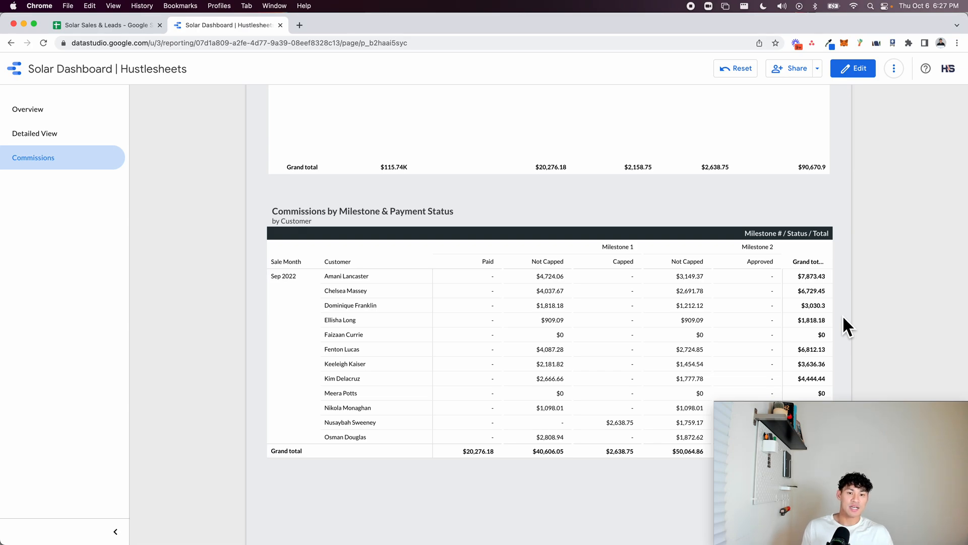
{"action": "scroll", "scroll_direction": "up", "scroll_amount": 3}
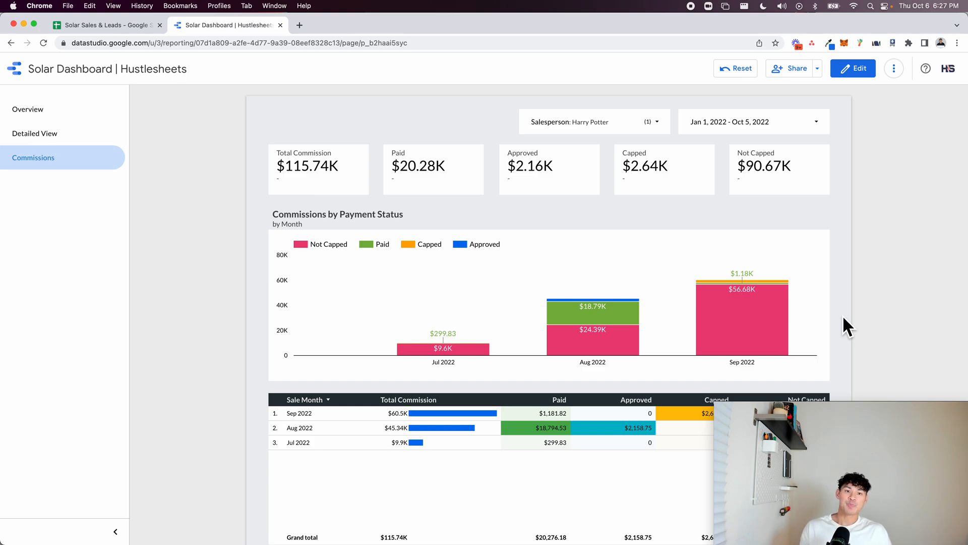
{"action": "left_click", "coordinate": [34, 133]}
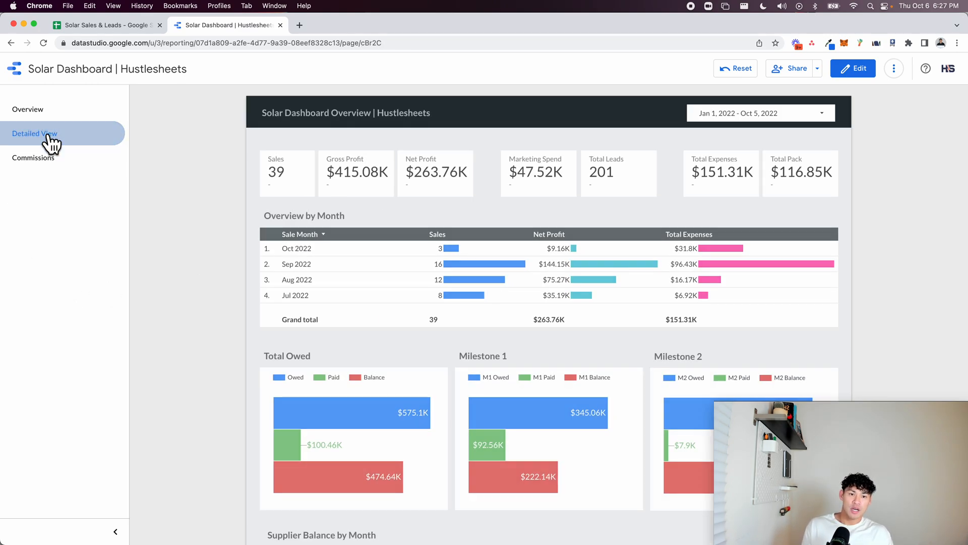
{"action": "mouse_move", "coordinate": [131, 207]}
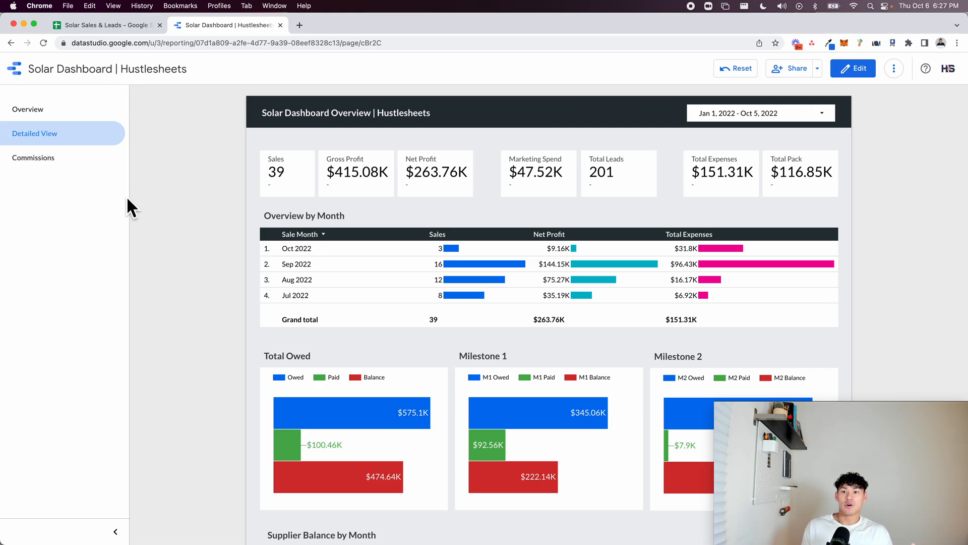
{"action": "left_click", "coordinate": [105, 26]}
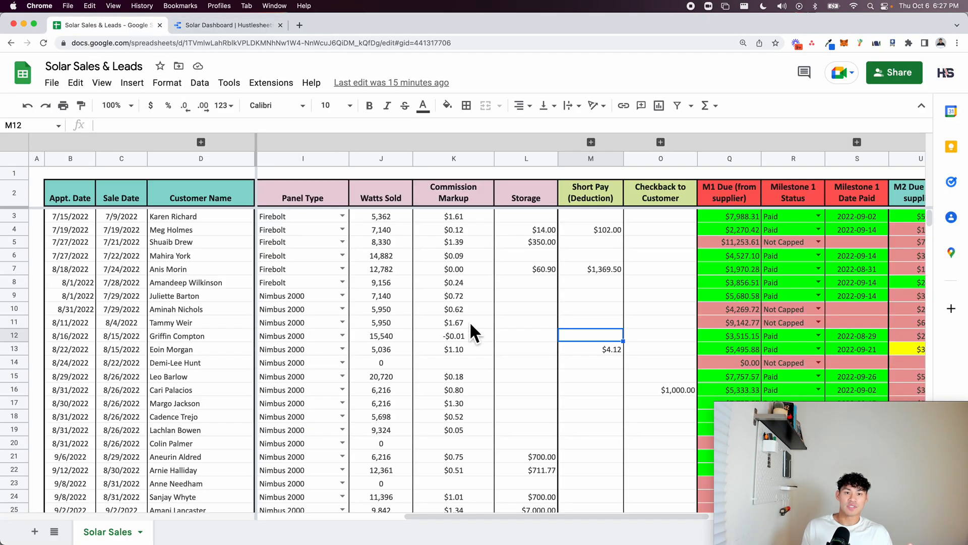
{"action": "scroll", "scroll_direction": "right", "scroll_amount": 3}
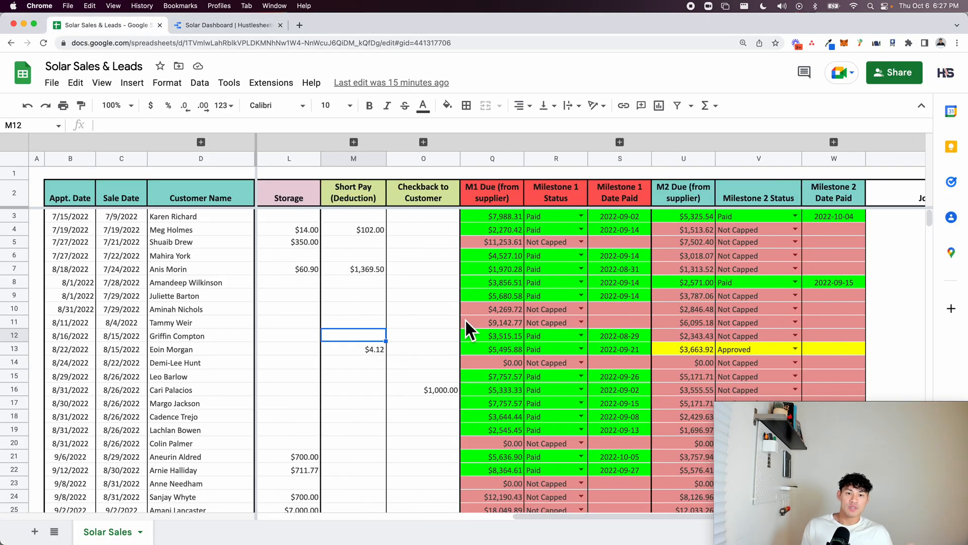
{"action": "scroll", "scroll_direction": "down", "scroll_amount": 3}
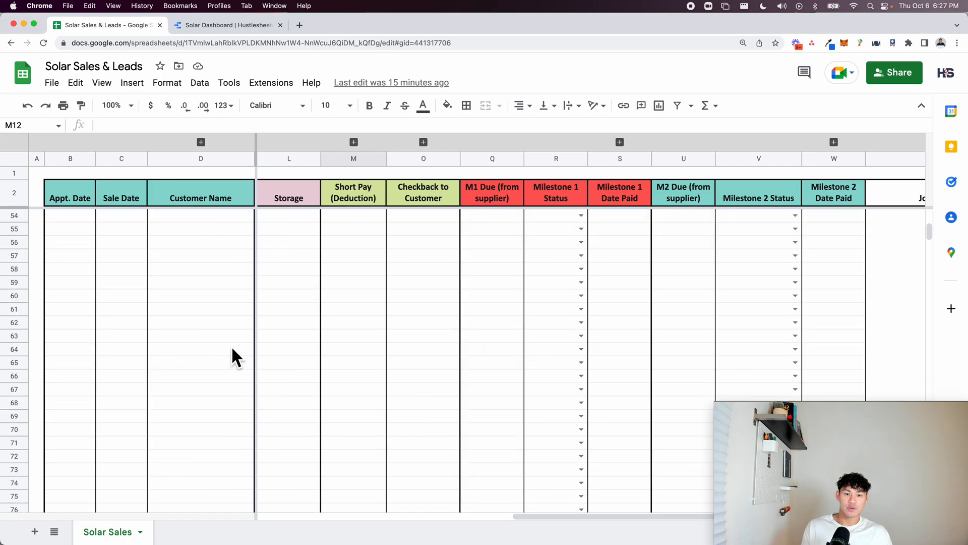
{"action": "scroll", "scroll_direction": "up", "scroll_amount": 3}
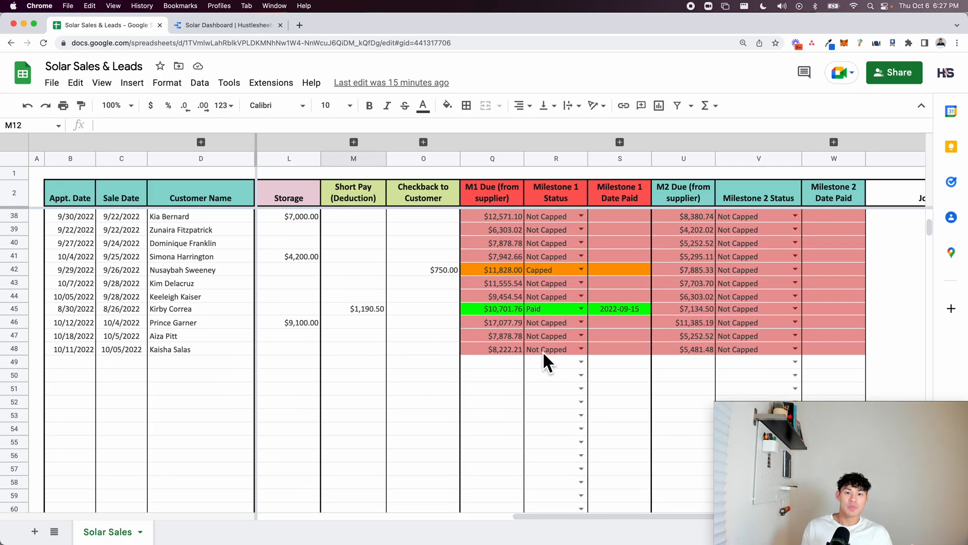
{"action": "scroll", "scroll_direction": "left", "scroll_amount": 3}
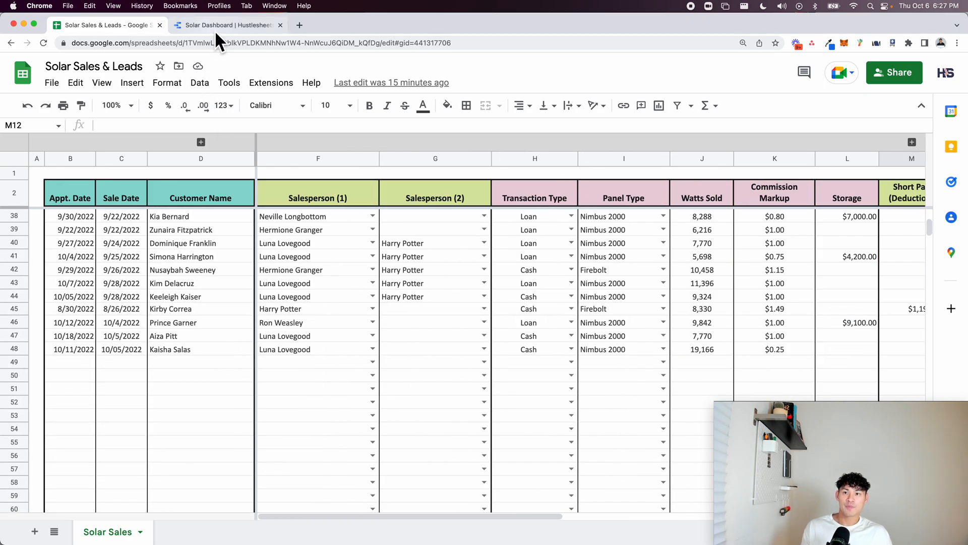
{"action": "left_click", "coordinate": [227, 24]}
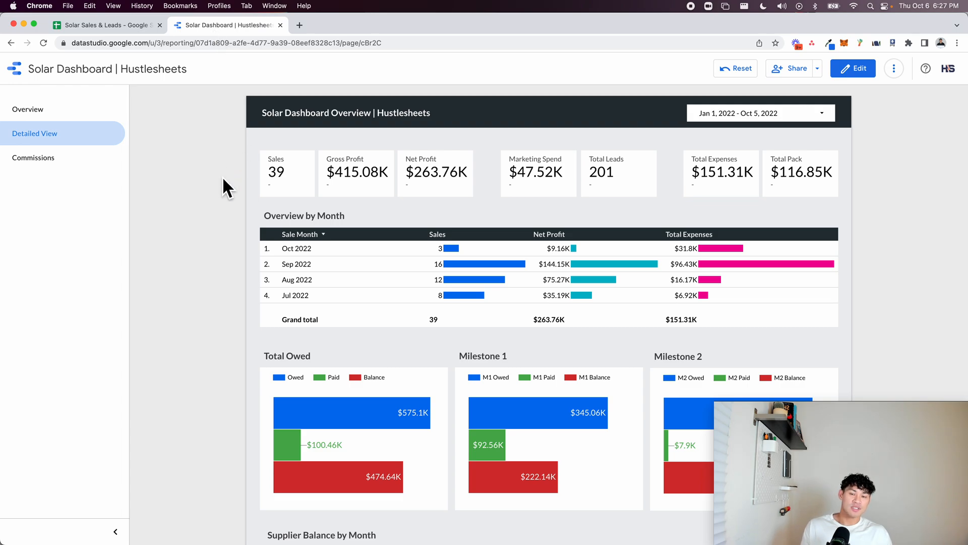
{"action": "mouse_move", "coordinate": [338, 180]}
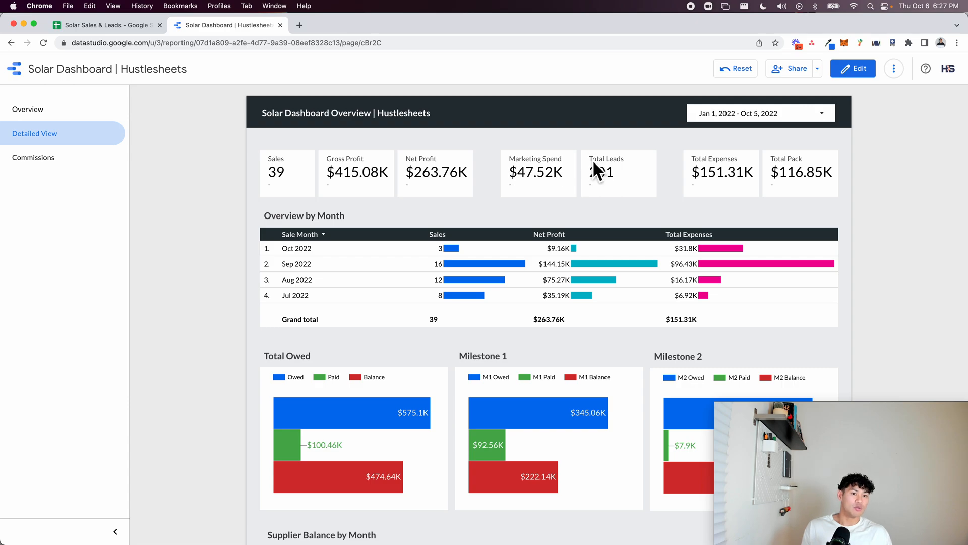
{"action": "scroll", "scroll_direction": "down", "scroll_amount": 3}
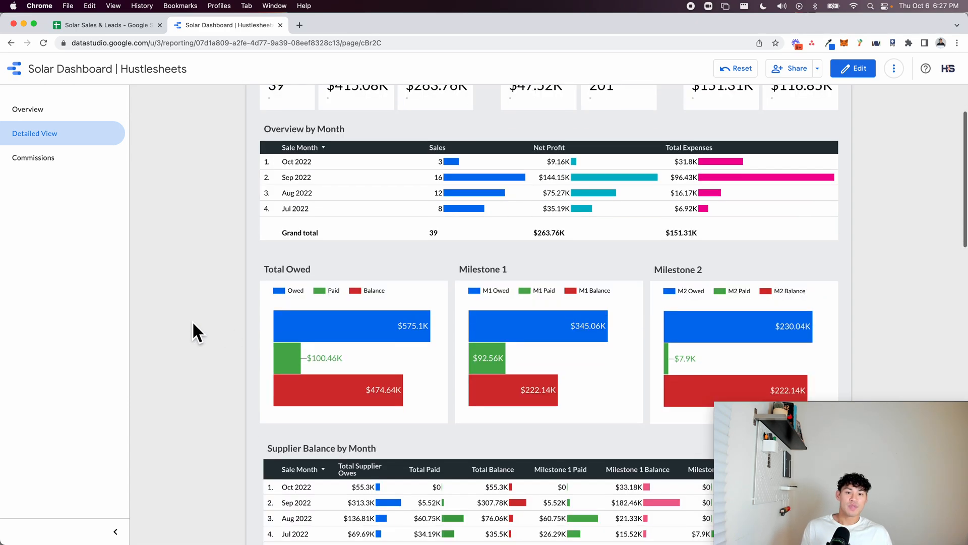
{"action": "scroll", "scroll_direction": "down", "scroll_amount": 3}
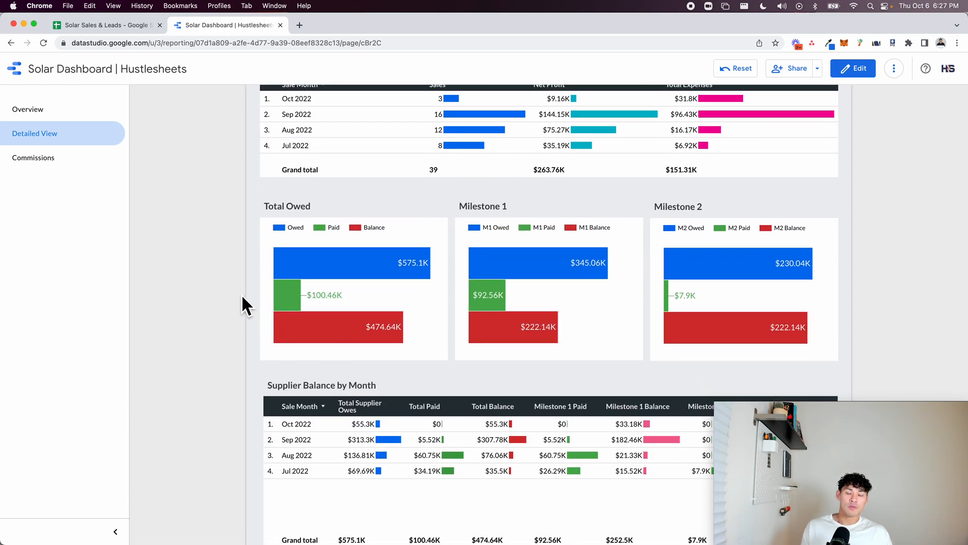
{"action": "mouse_move", "coordinate": [189, 241]}
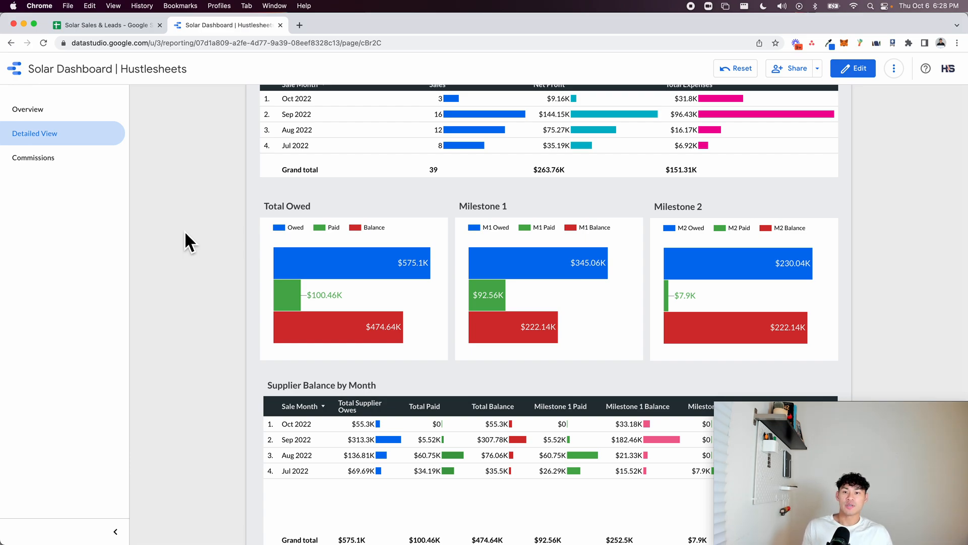
{"action": "mouse_move", "coordinate": [346, 257]}
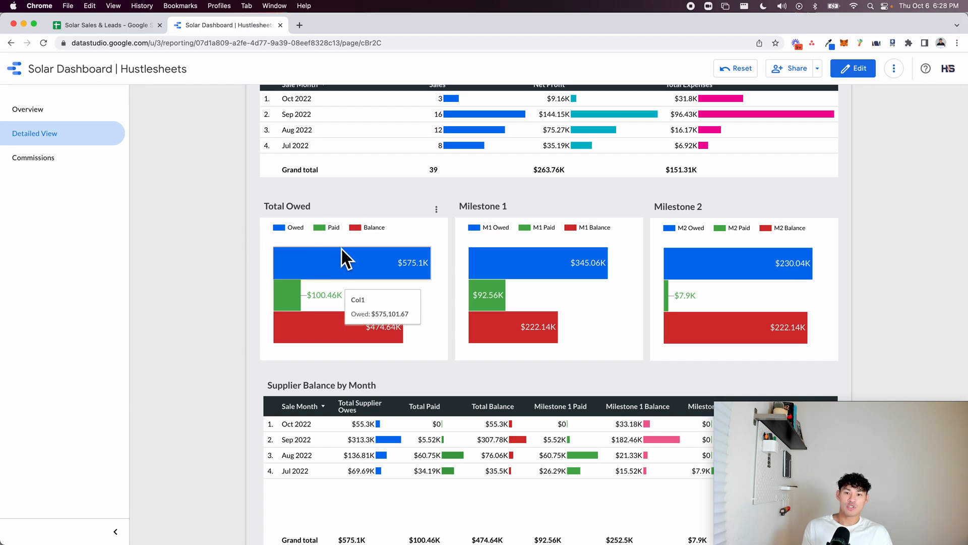
{"action": "mouse_move", "coordinate": [282, 300]}
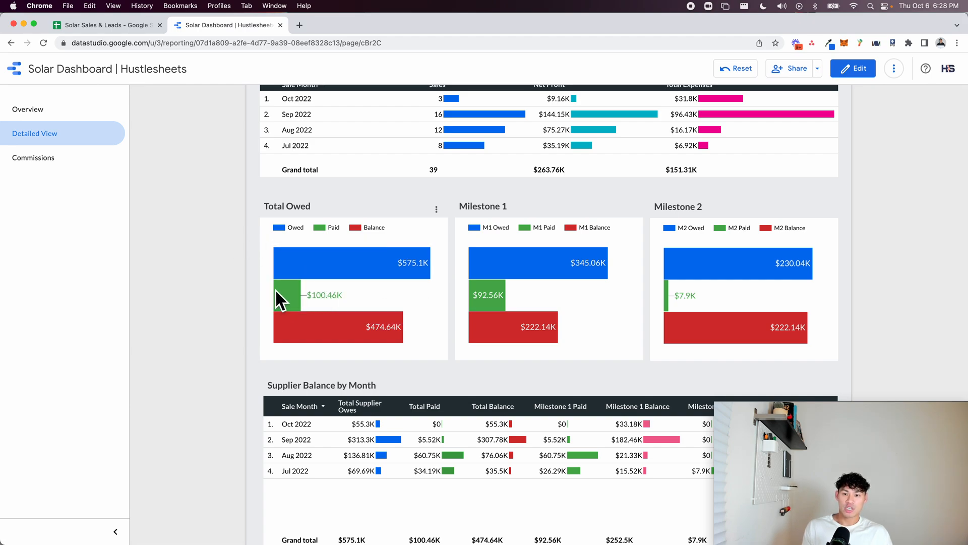
{"action": "mouse_move", "coordinate": [419, 284]}
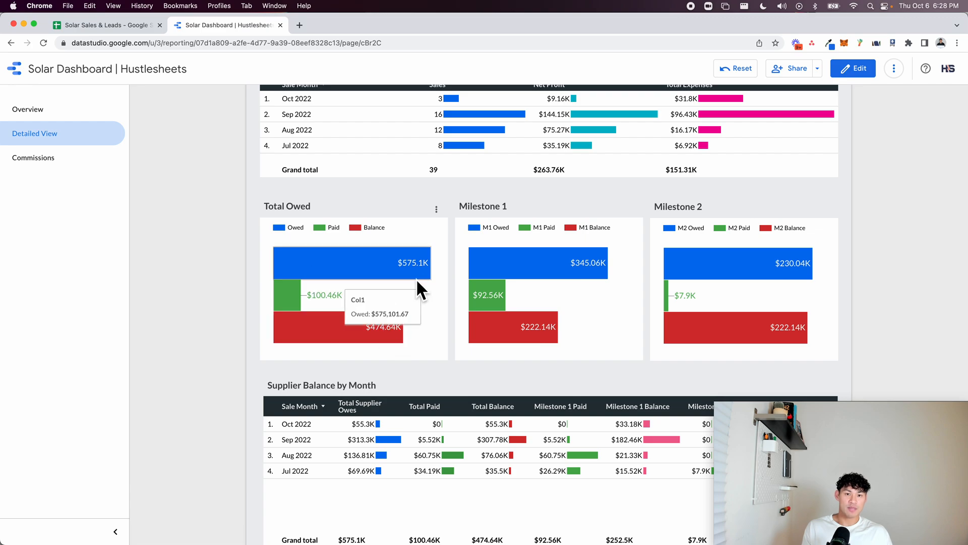
{"action": "mouse_move", "coordinate": [770, 266]}
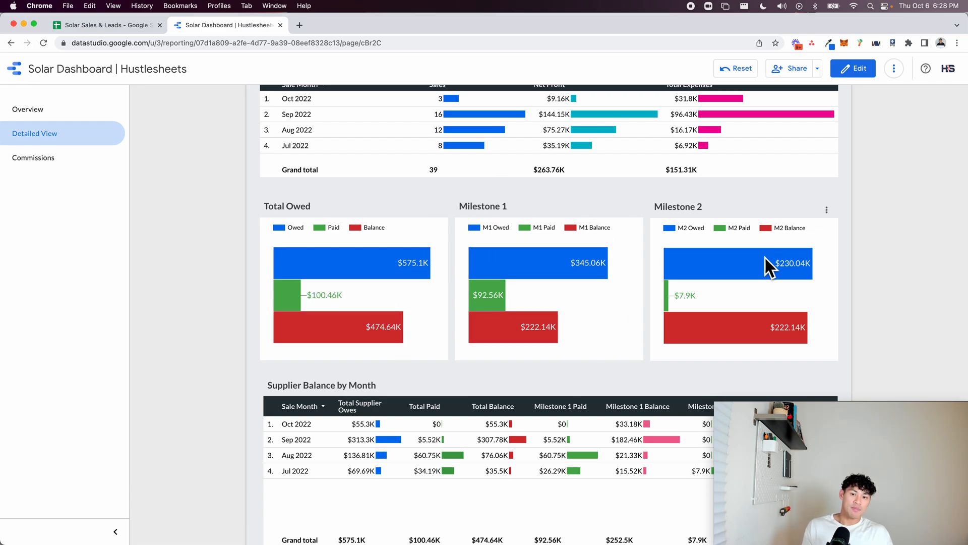
{"action": "scroll", "scroll_direction": "down", "scroll_amount": 3}
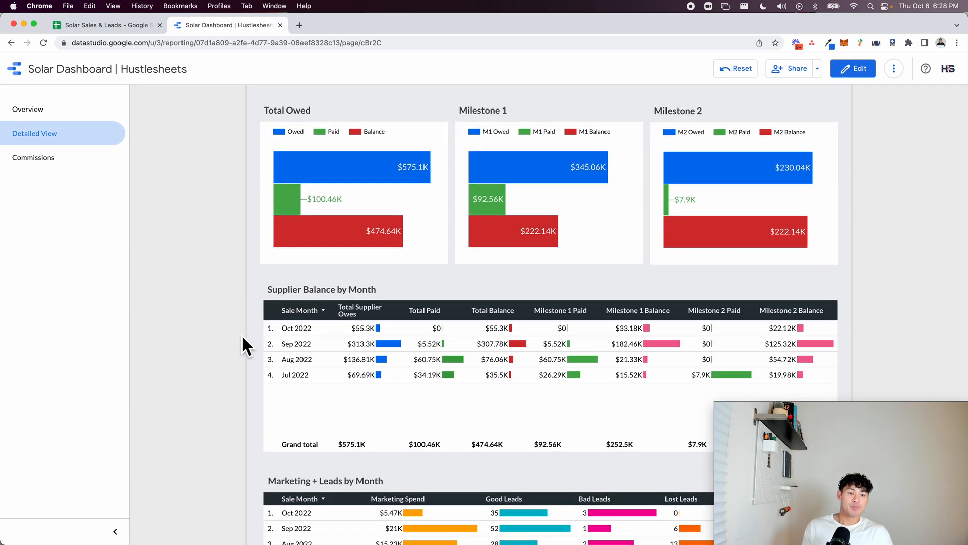
- Scroll through the Marketing, System Size and Deep Dive tables, then return to Overview
{"action": "scroll", "scroll_direction": "down", "scroll_amount": 3}
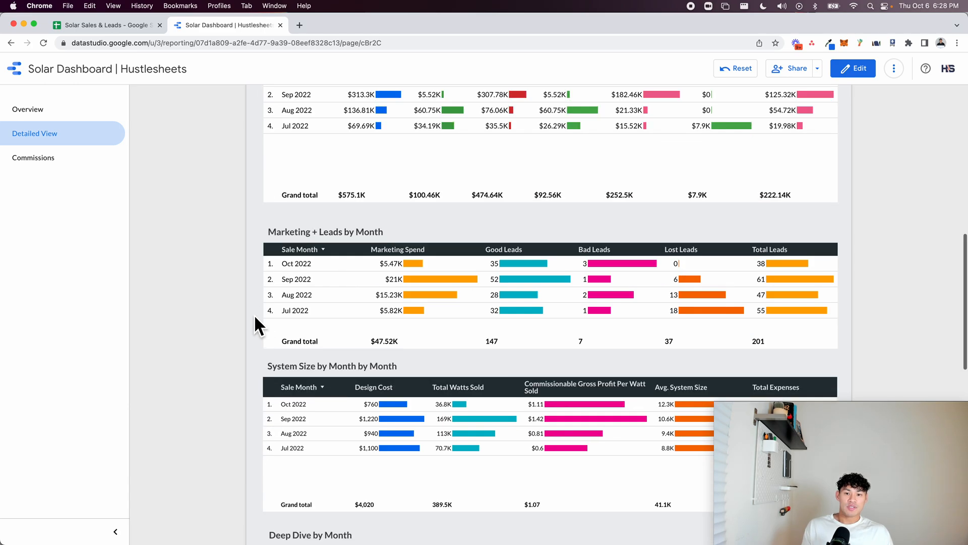
{"action": "mouse_move", "coordinate": [488, 327]}
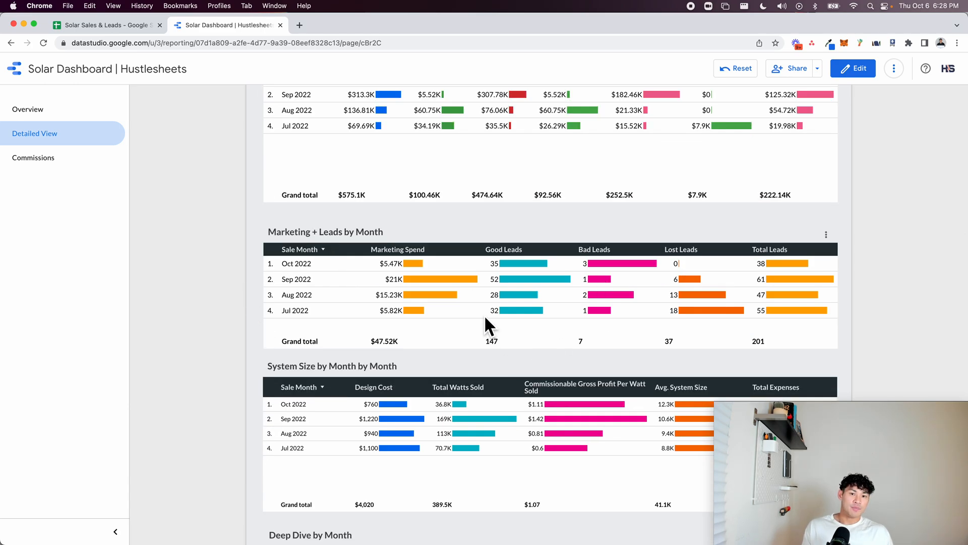
{"action": "mouse_move", "coordinate": [358, 312]}
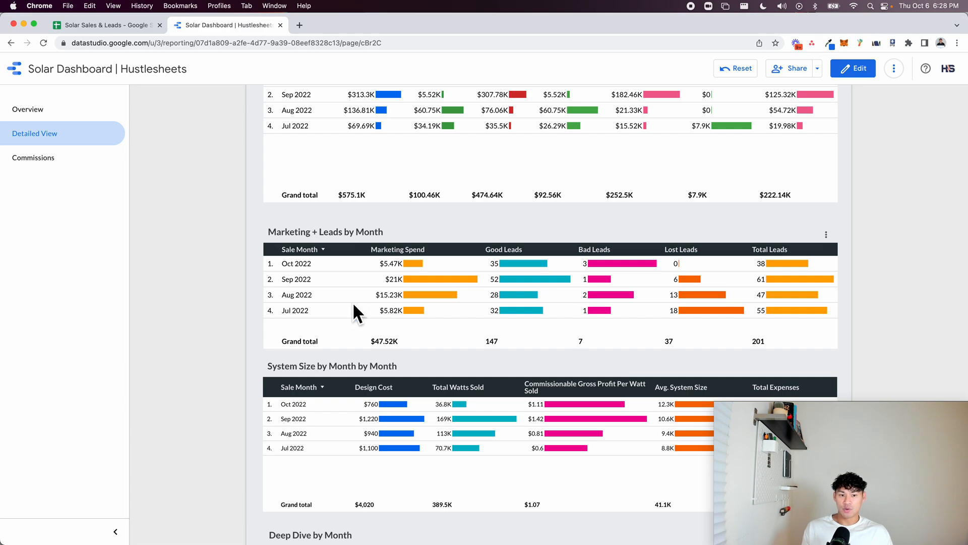
{"action": "scroll", "scroll_direction": "down", "scroll_amount": 3}
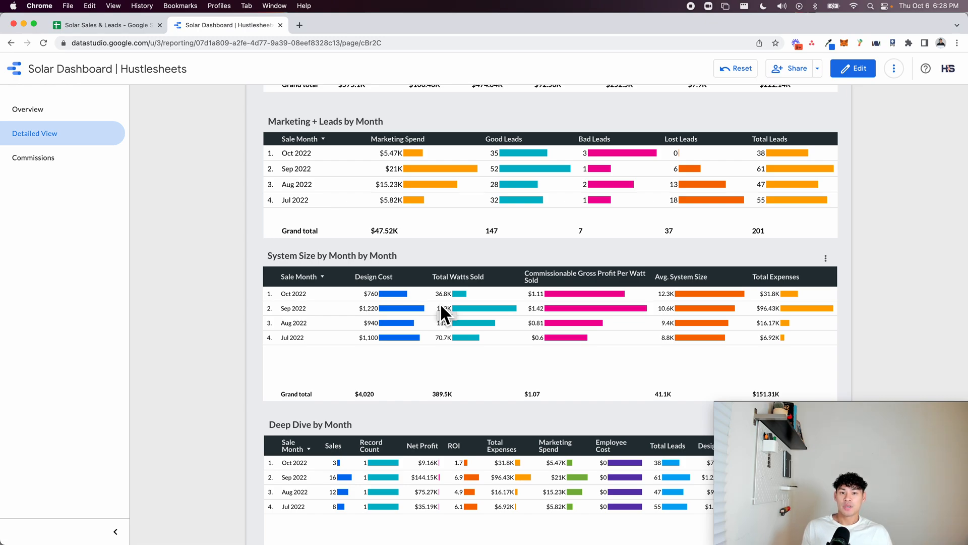
{"action": "mouse_move", "coordinate": [478, 343]}
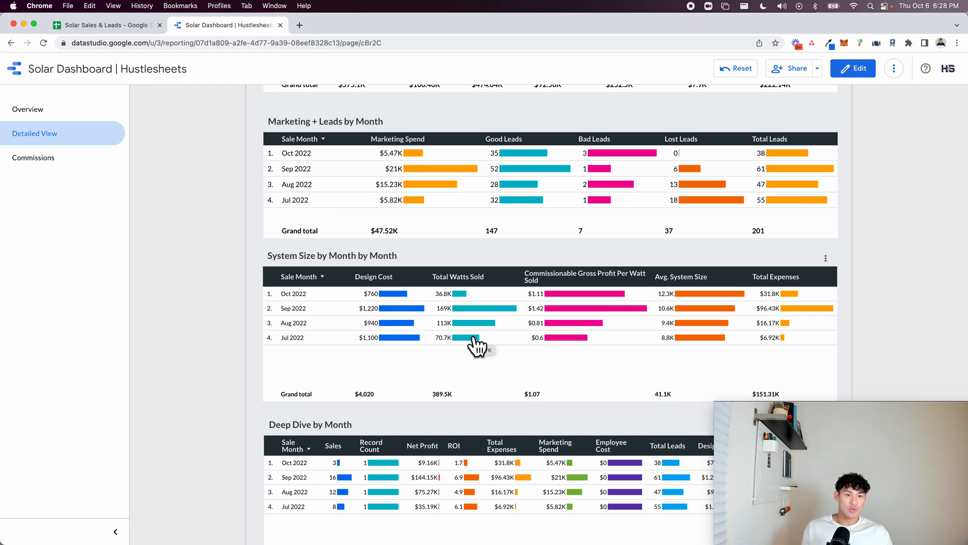
{"action": "mouse_move", "coordinate": [742, 340]}
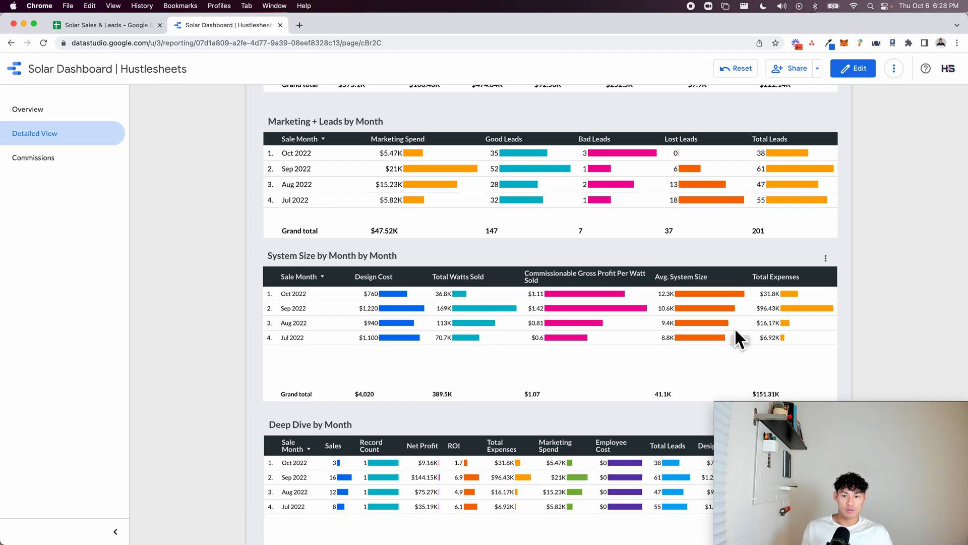
{"action": "scroll", "scroll_direction": "down", "scroll_amount": 3}
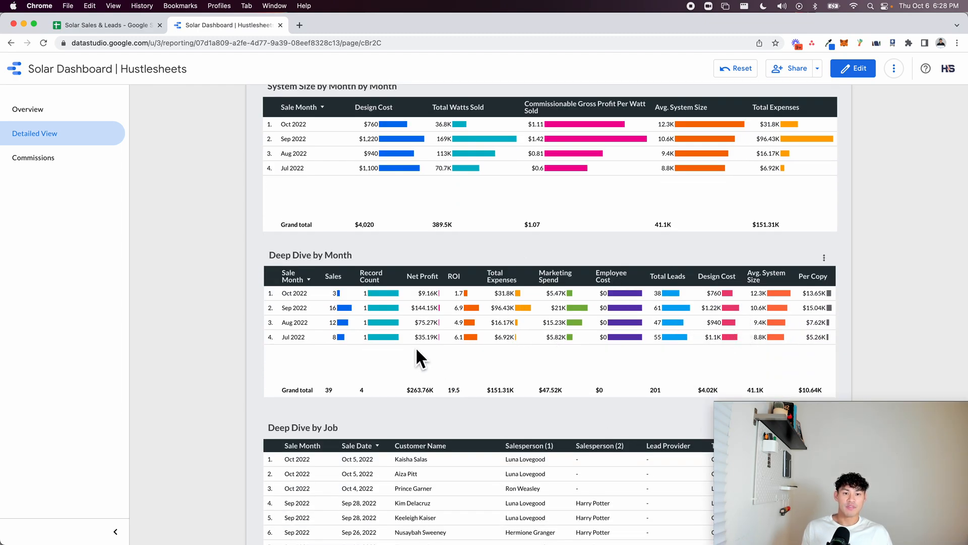
{"action": "scroll", "scroll_direction": "down", "scroll_amount": 3}
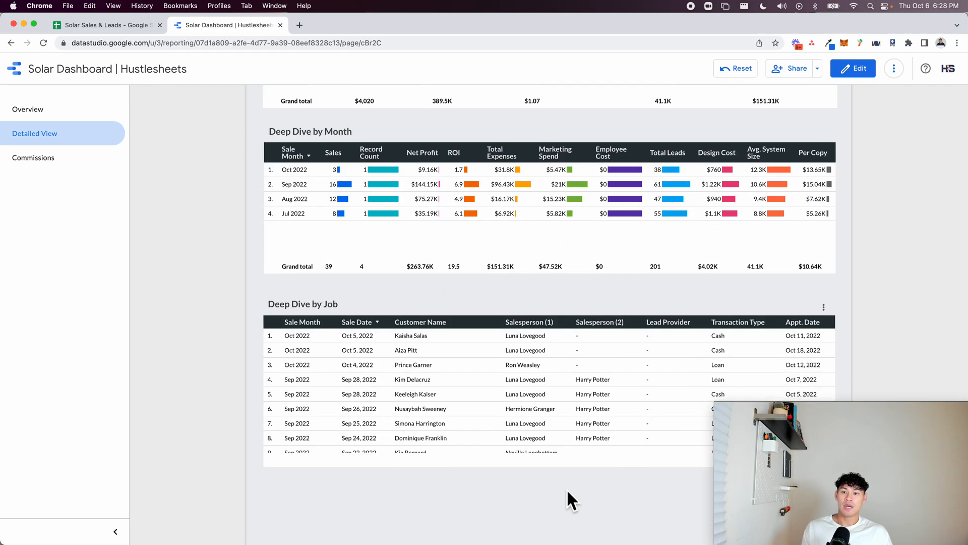
{"action": "left_click", "coordinate": [28, 109]}
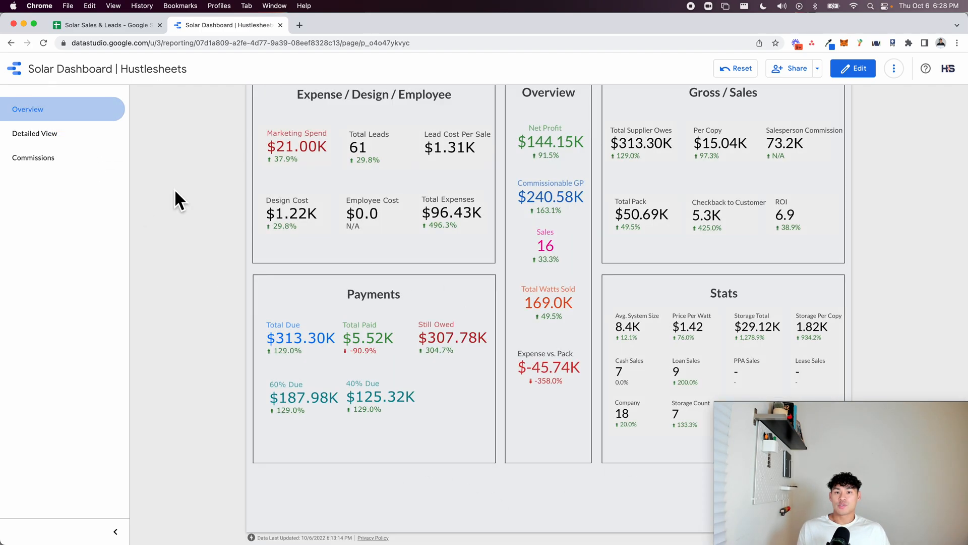
- Reopen the Detailed View page, then switch to the Solar Sales & Leads spreadsheet
{"action": "scroll", "scroll_direction": "up", "scroll_amount": 3}
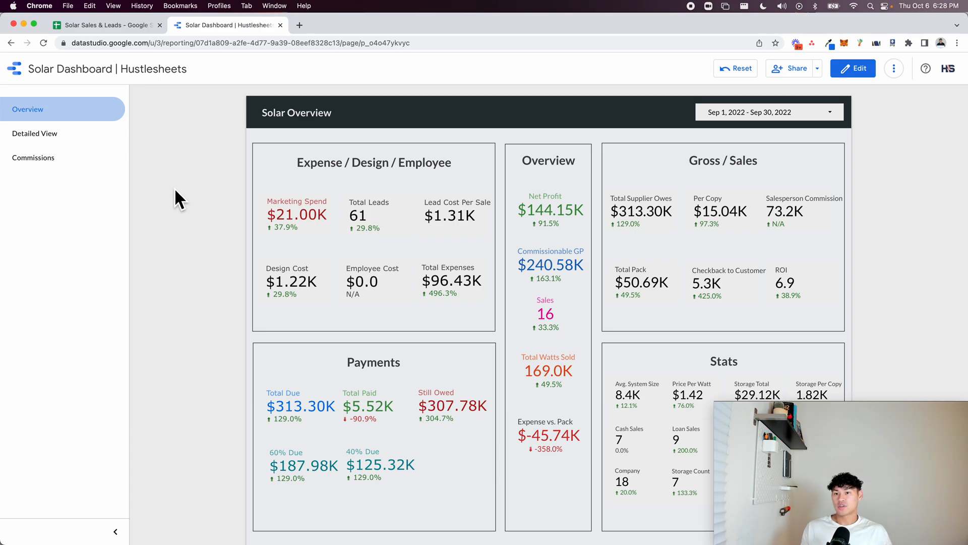
{"action": "left_click", "coordinate": [34, 134]}
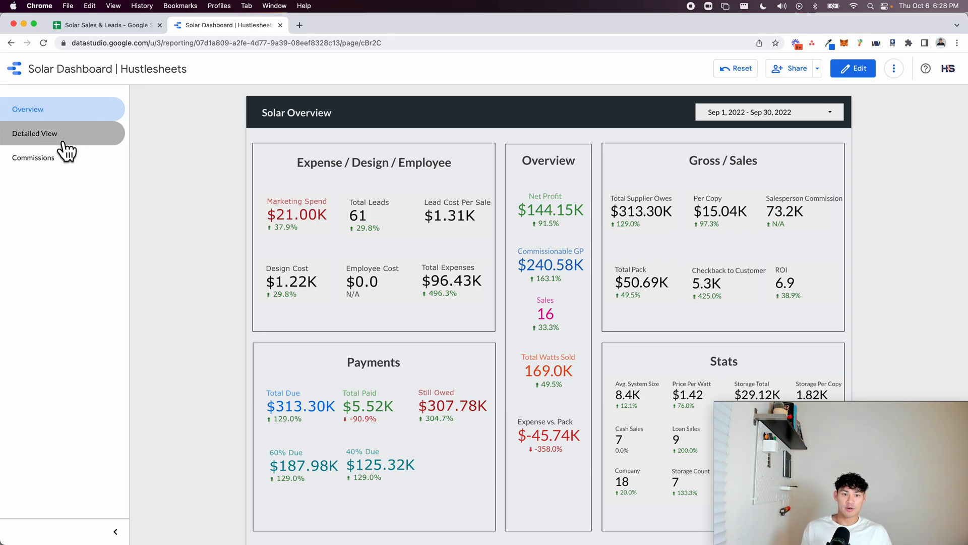
{"action": "left_click", "coordinate": [36, 133]}
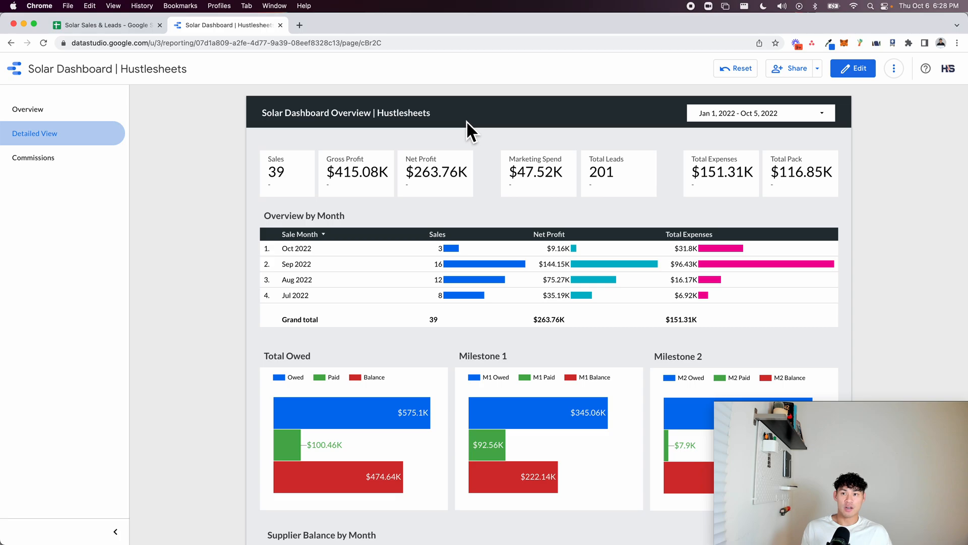
{"action": "left_click", "coordinate": [105, 25]}
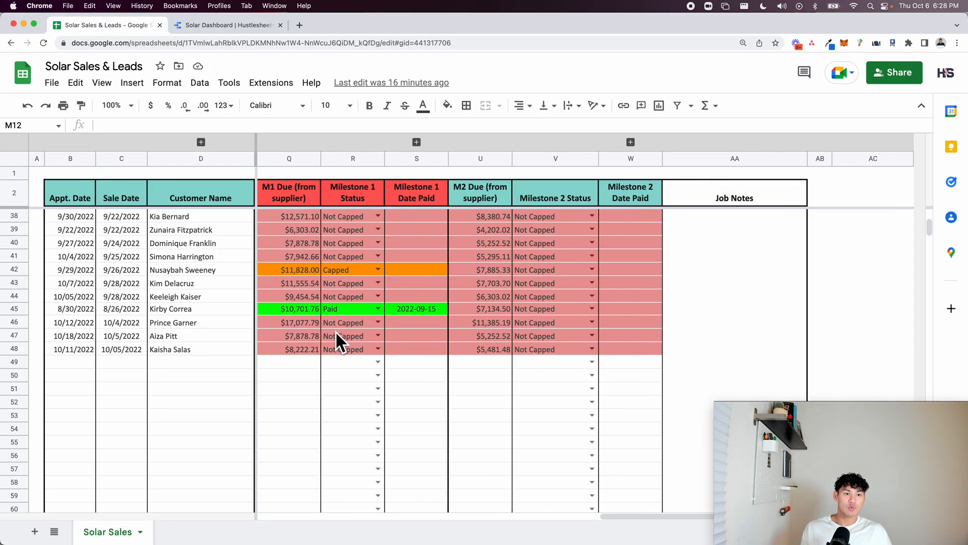
{"action": "scroll", "scroll_direction": "left", "scroll_amount": 3}
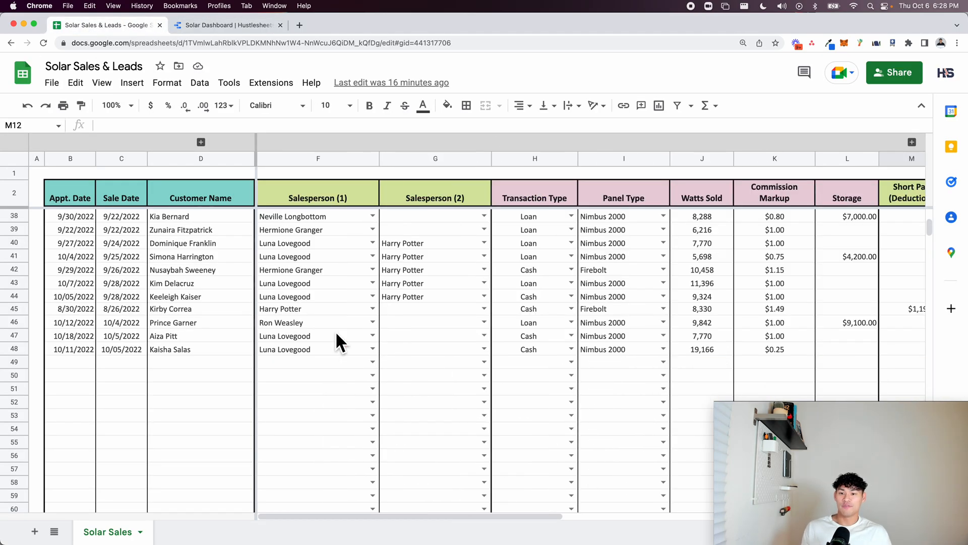
{"action": "scroll", "scroll_direction": "right", "scroll_amount": 3}
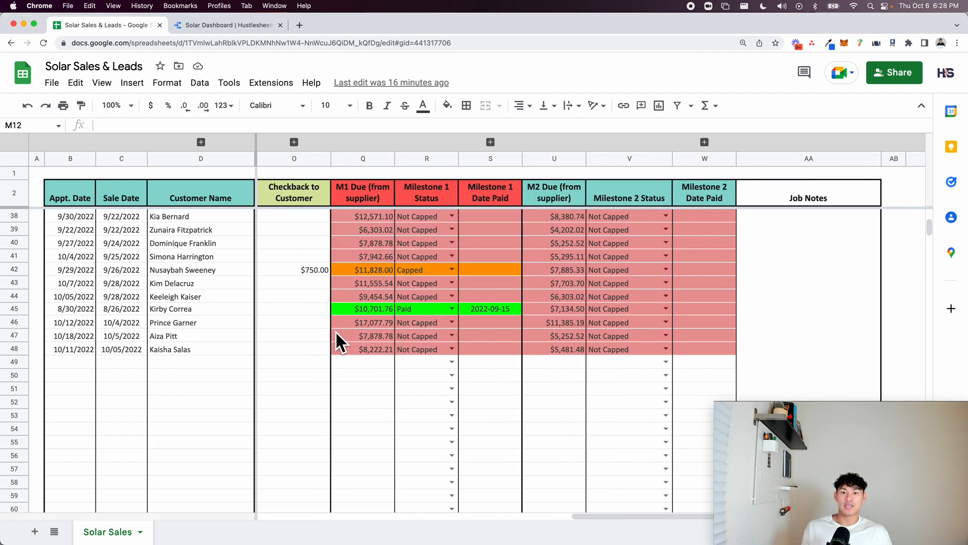
{"action": "scroll", "scroll_direction": "left", "scroll_amount": 3}
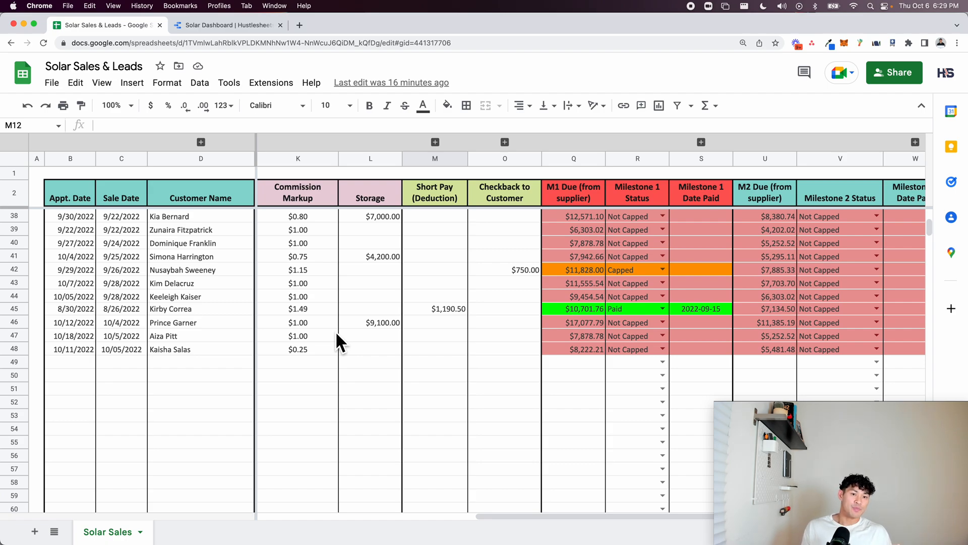
{"action": "scroll", "scroll_direction": "left", "scroll_amount": 3}
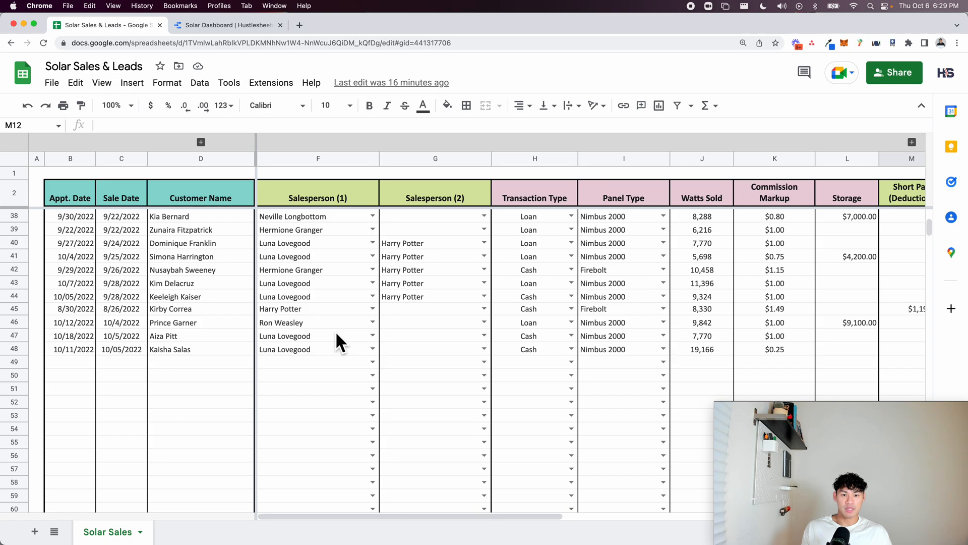
{"action": "left_click", "coordinate": [433, 387]}
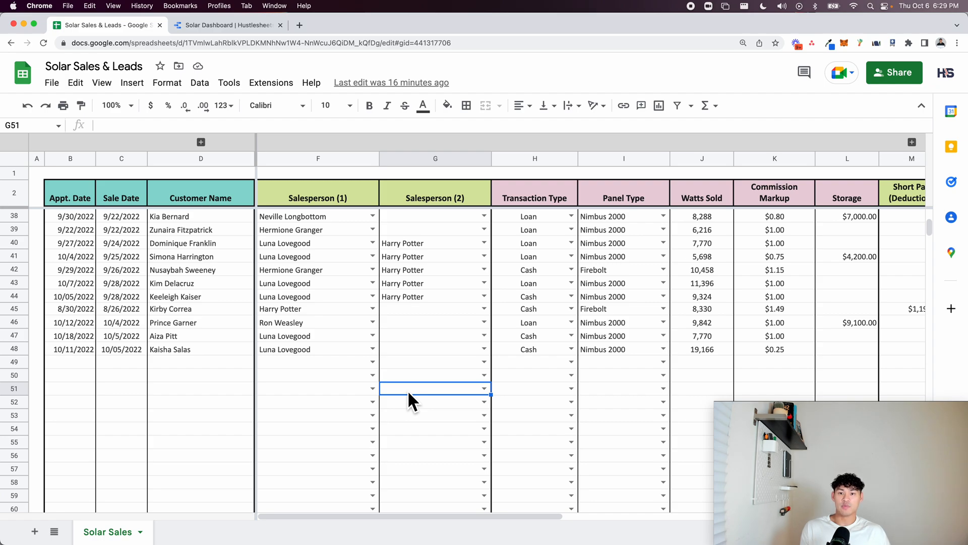
{"action": "mouse_move", "coordinate": [450, 105]}
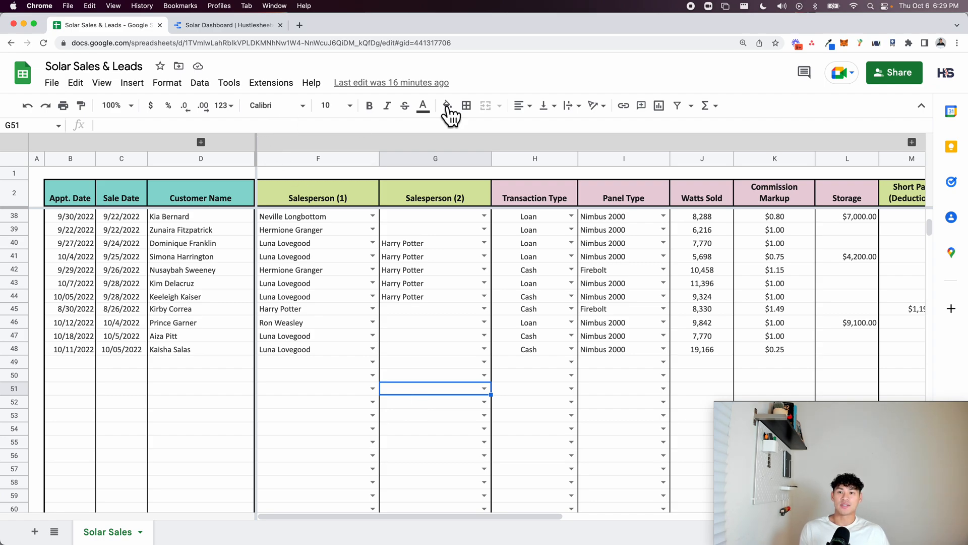